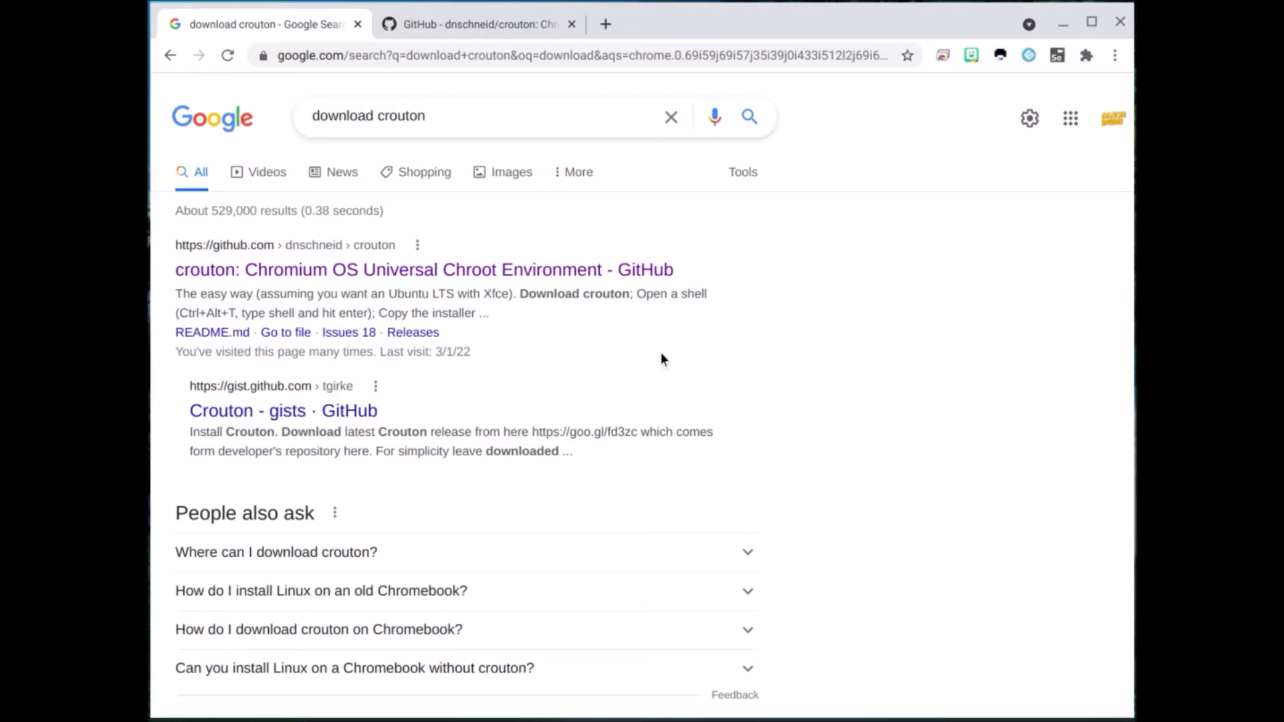
{"action": "mouse_move", "coordinate": [544, 162]}
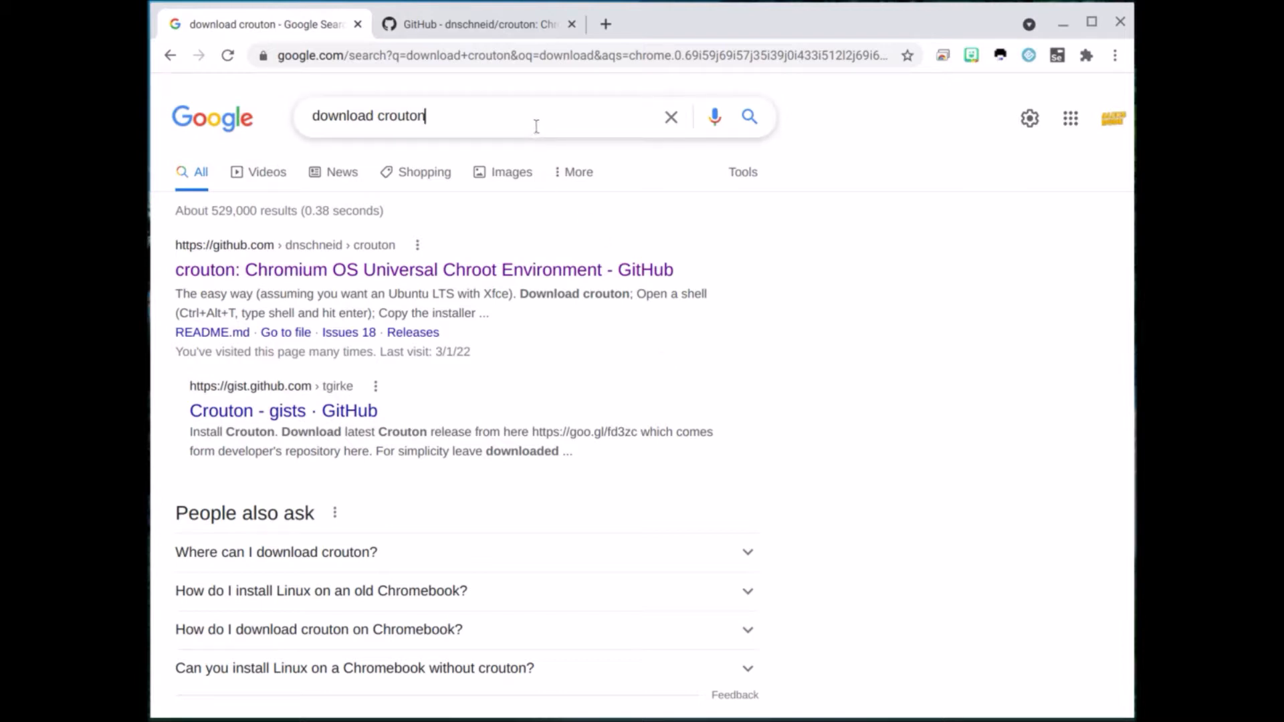
Rerun the Google search for 'download crouton'
{"action": "key", "text": "Return"}
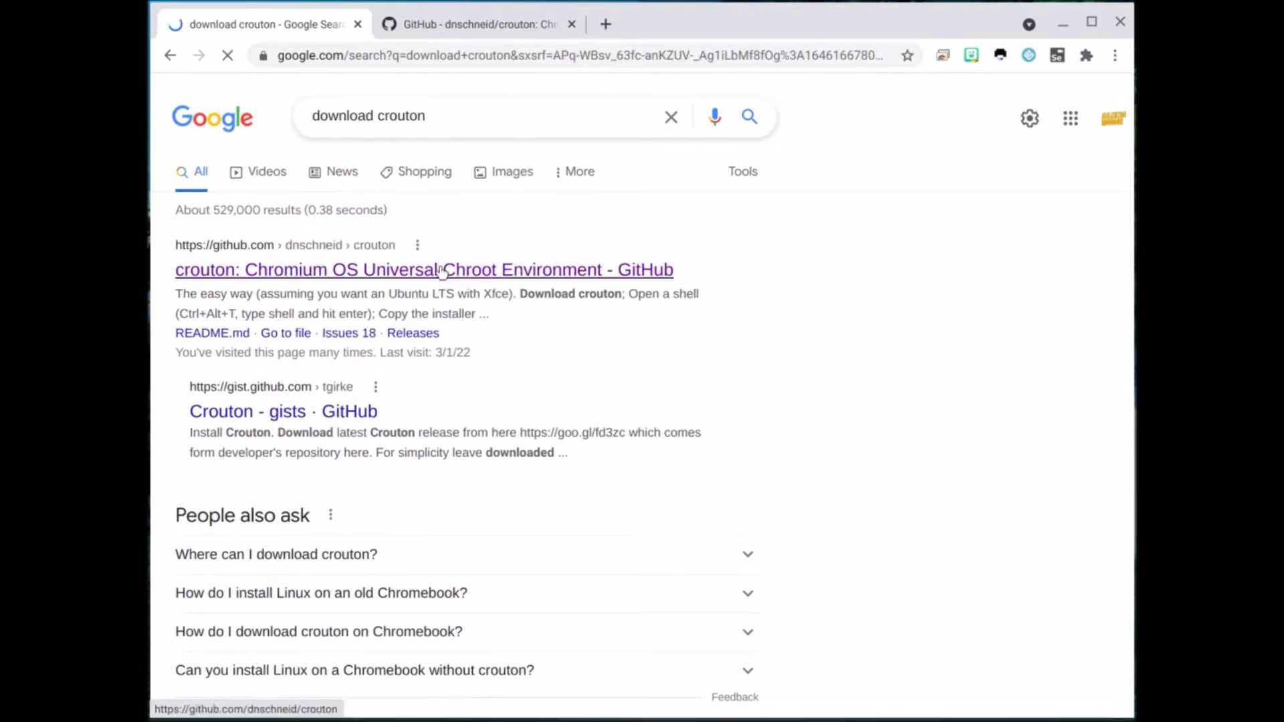
Open the dnschneid/crouton GitHub repository and scroll its README to the Usage section
{"action": "left_click", "coordinate": [423, 270]}
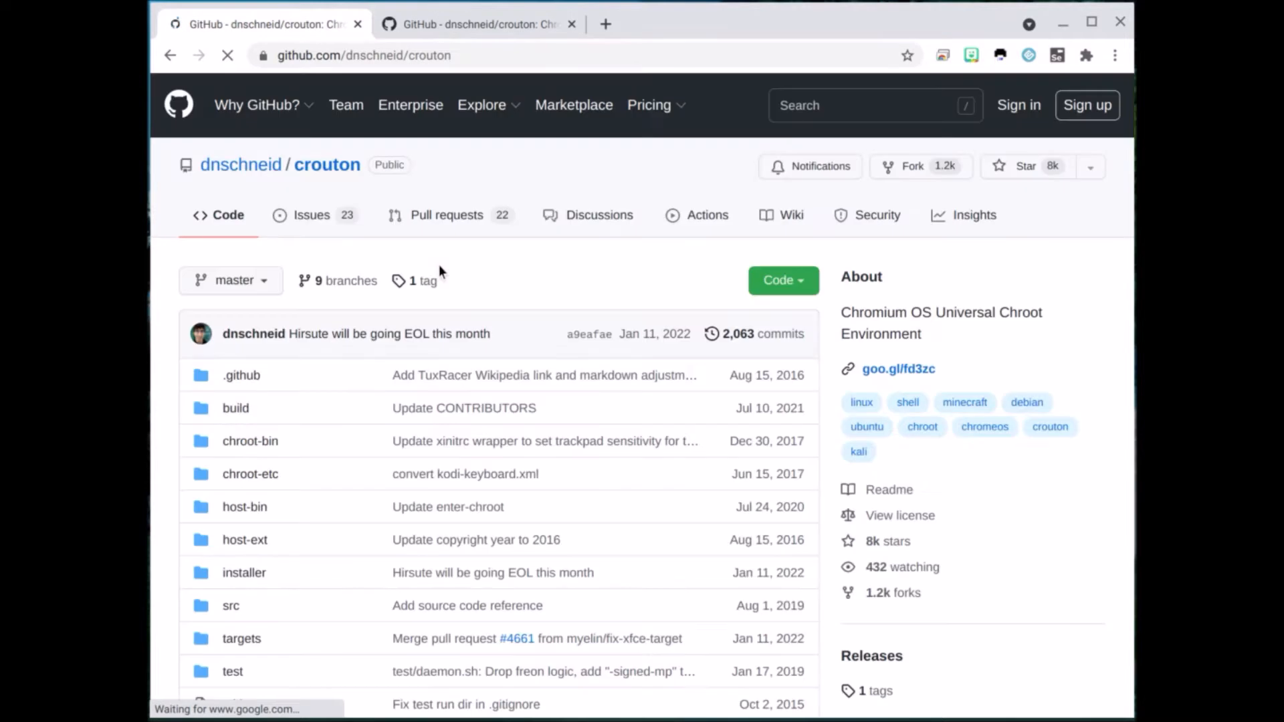
{"action": "scroll", "scroll_direction": "down", "scroll_amount": 3}
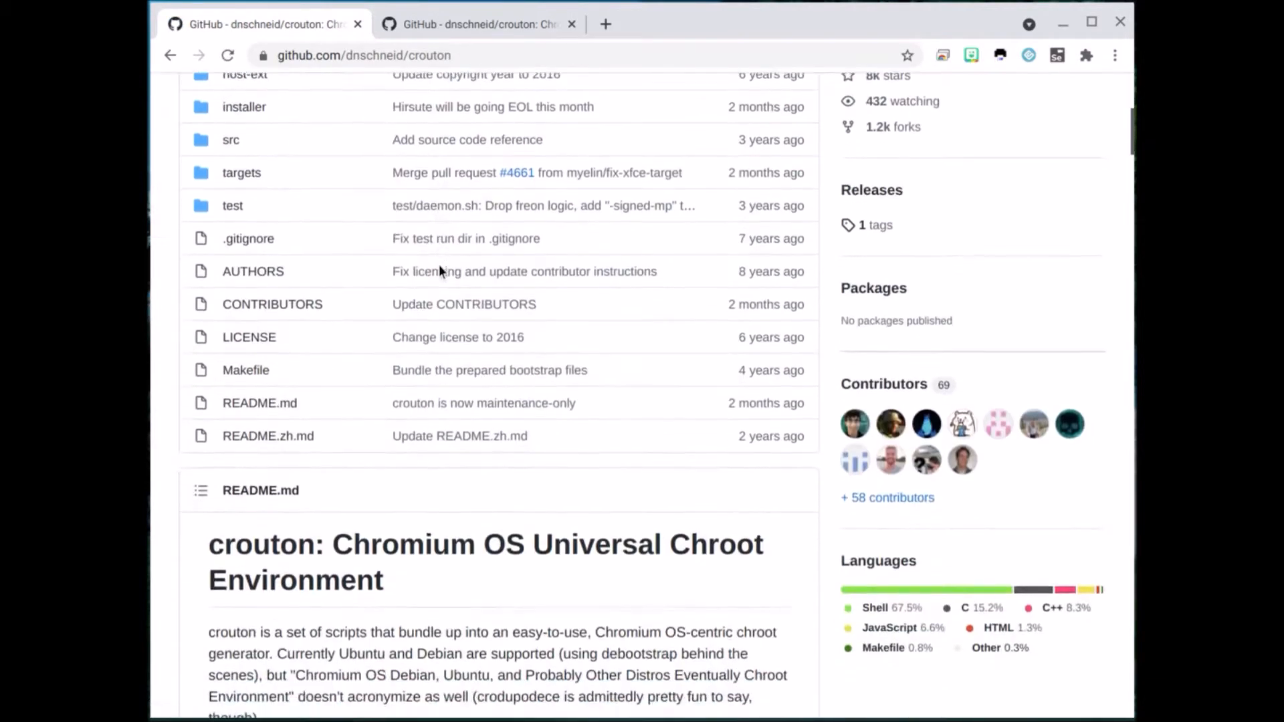
{"action": "scroll", "scroll_direction": "down", "scroll_amount": 3}
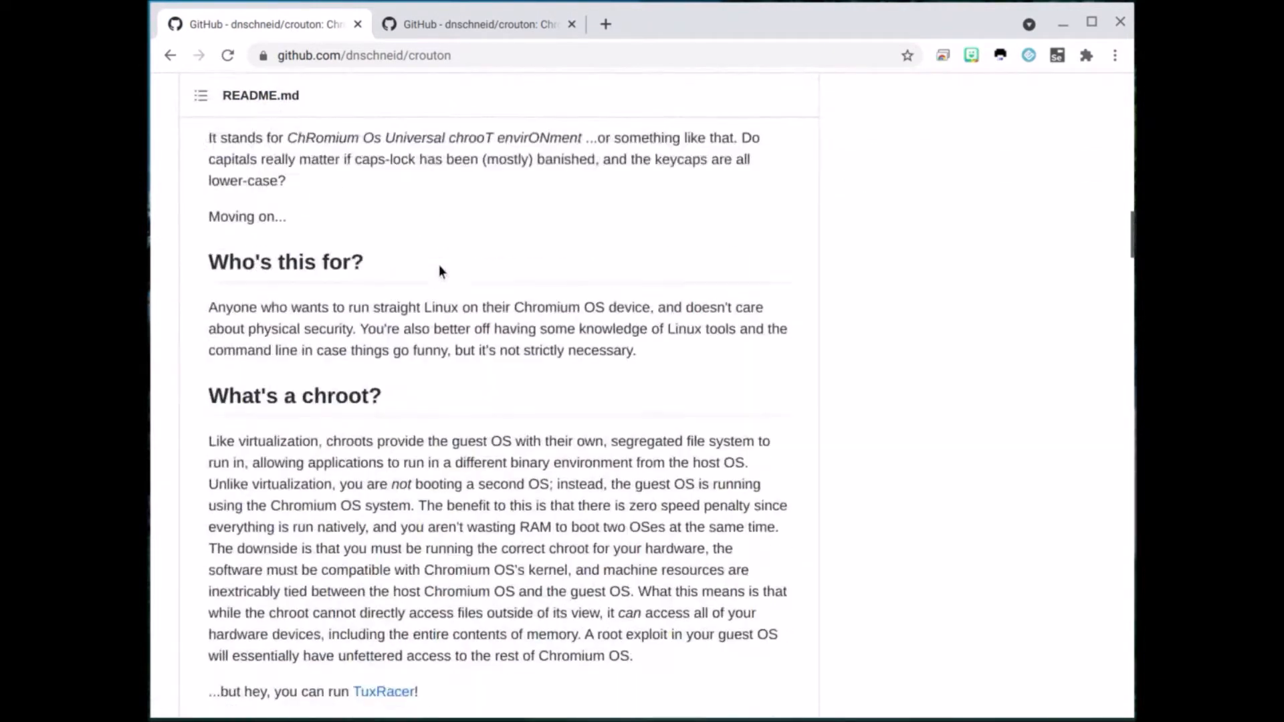
{"action": "scroll", "scroll_direction": "down", "scroll_amount": 3}
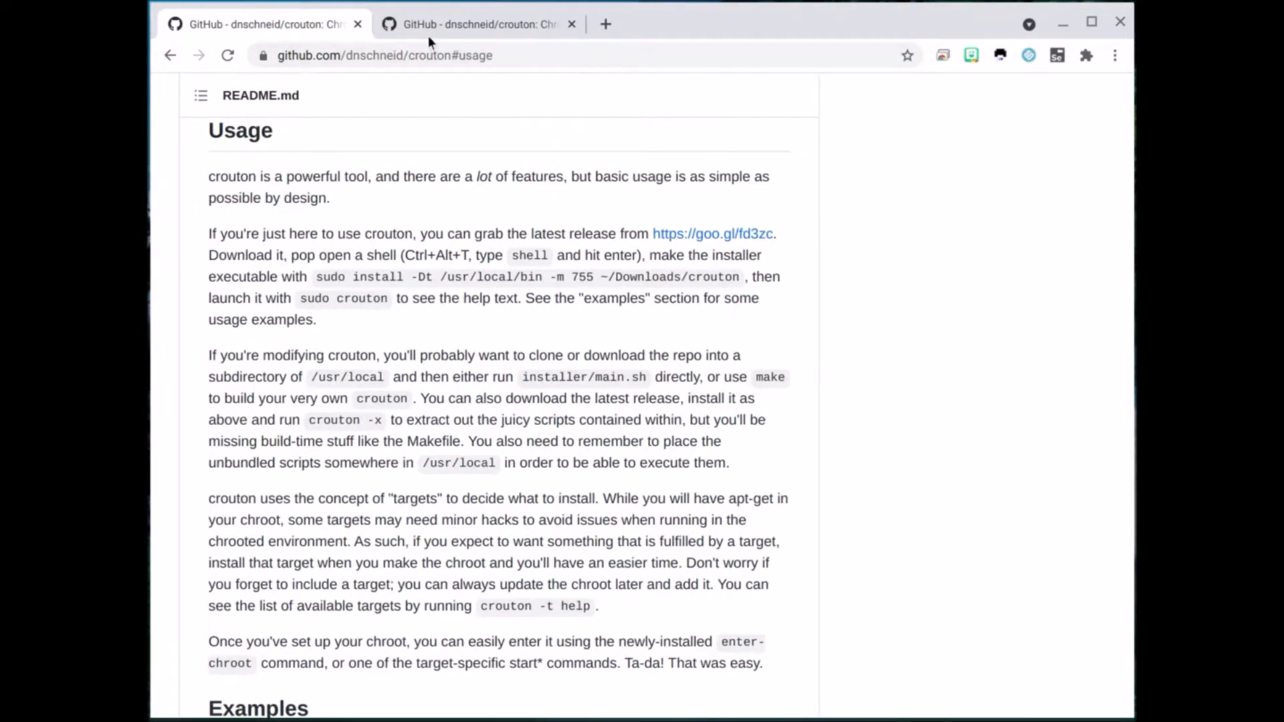
{"action": "mouse_move", "coordinate": [369, 270]}
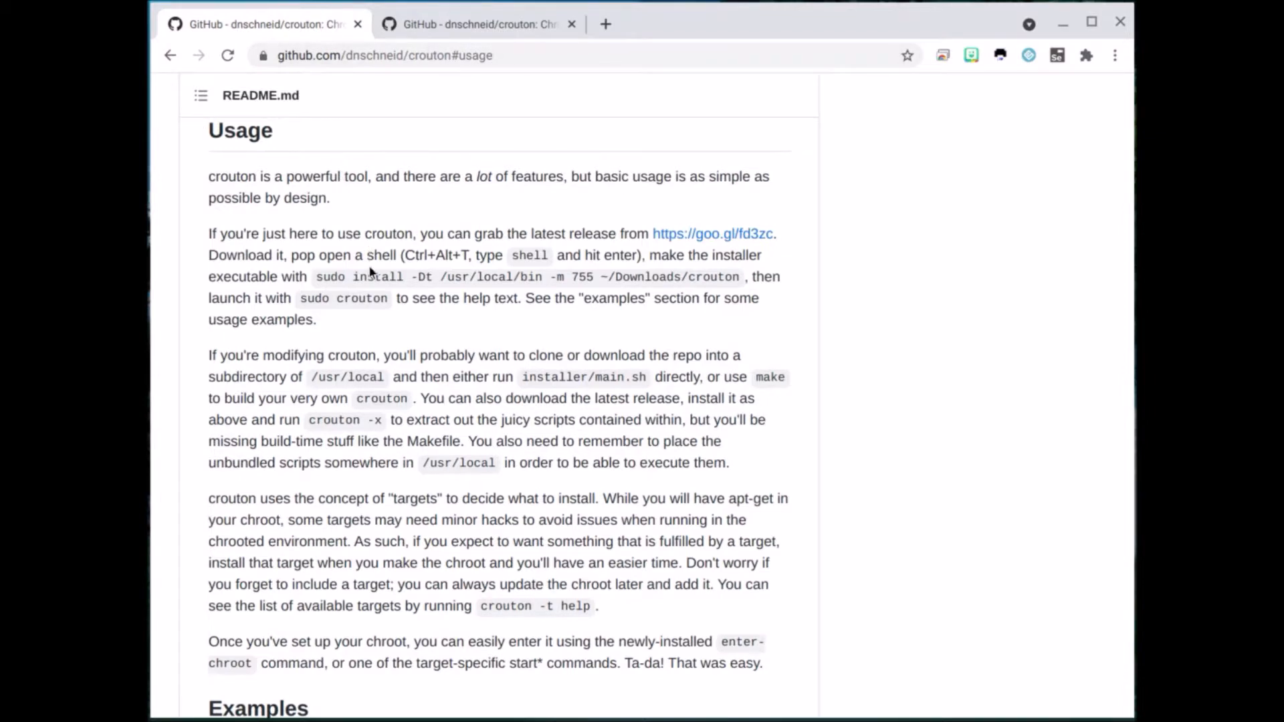
{"action": "scroll", "scroll_direction": "down", "scroll_amount": 3}
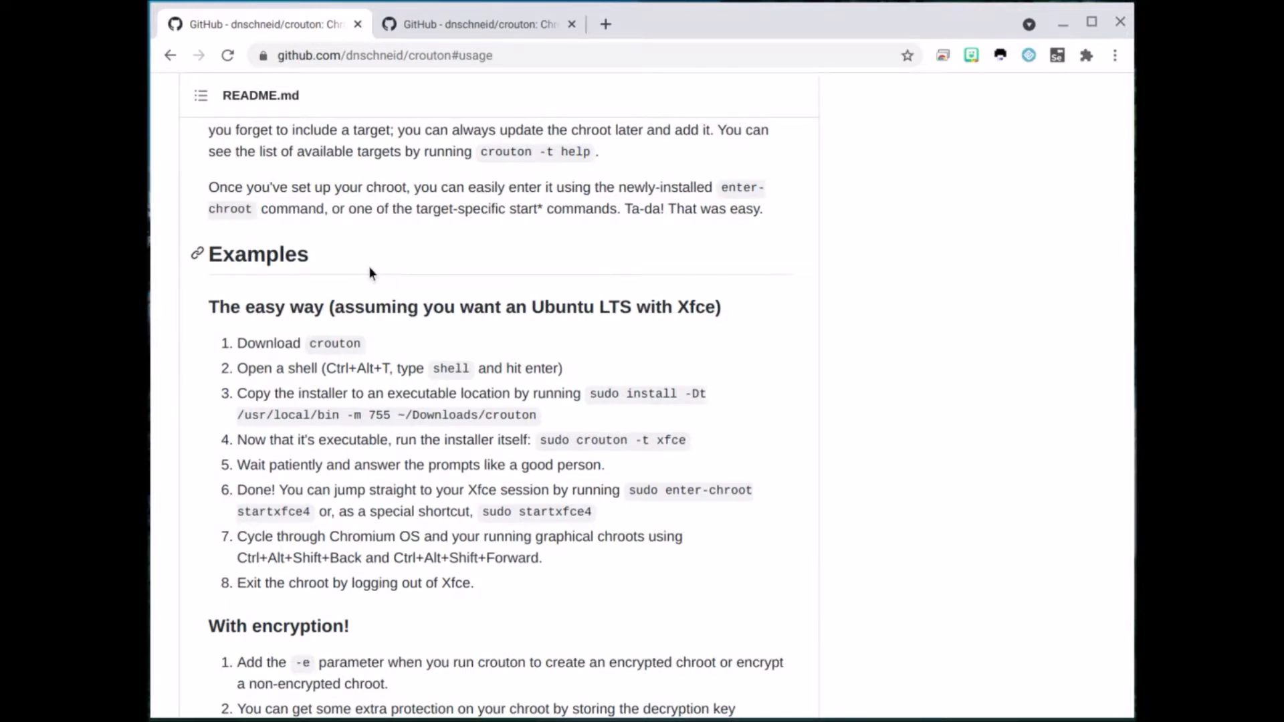
{"action": "mouse_move", "coordinate": [375, 309]}
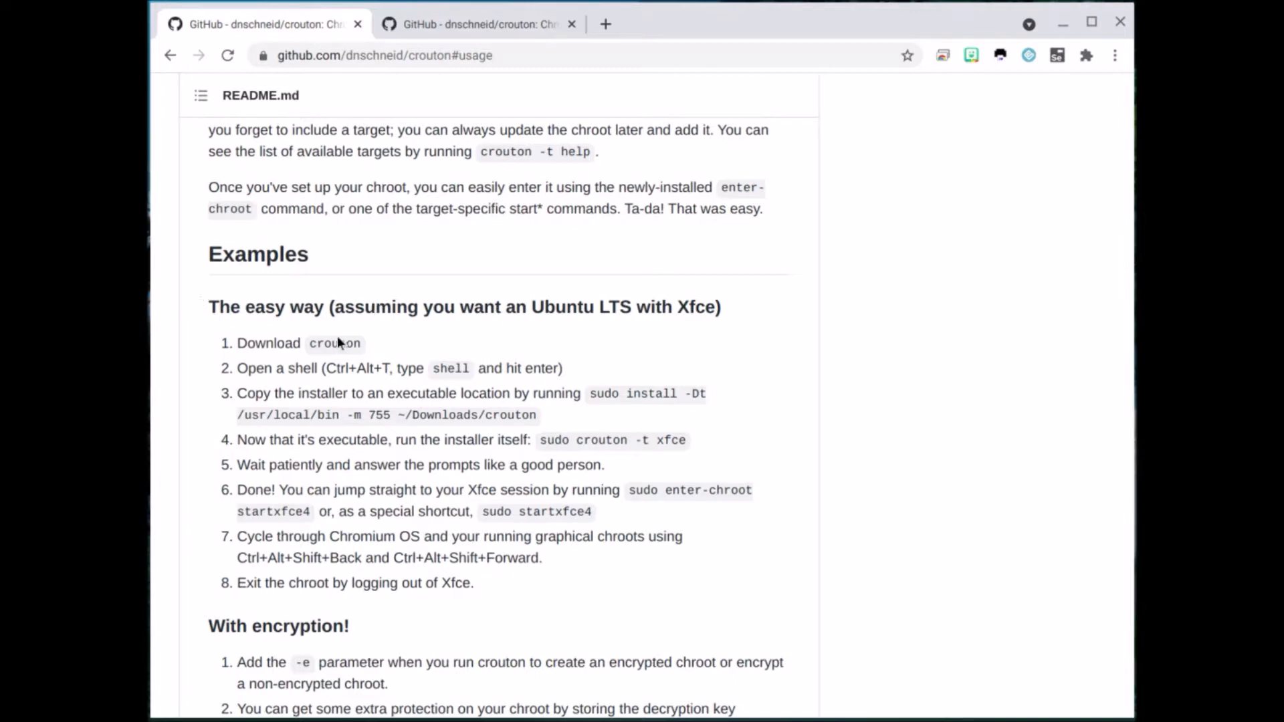
{"action": "scroll", "scroll_direction": "up", "scroll_amount": 3}
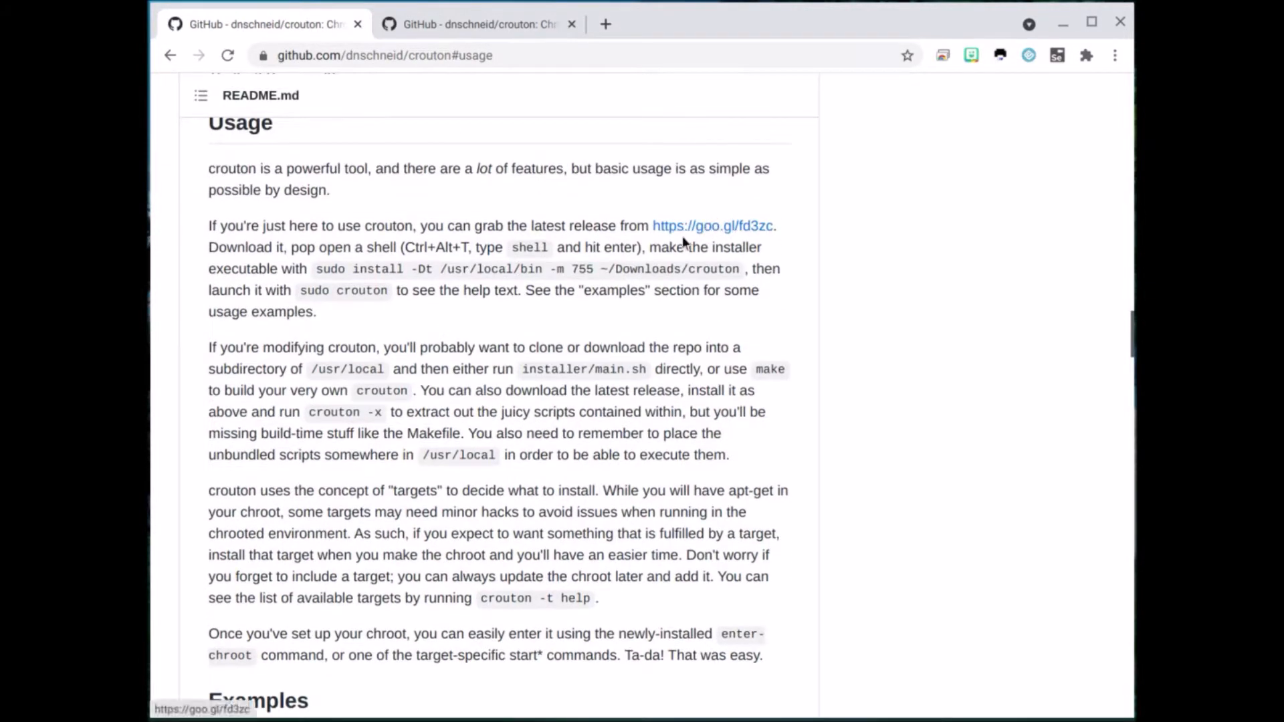
Download crouton from the goo.gl/fd3zc release link and scroll to the easy-way examples
{"action": "left_click", "coordinate": [713, 225]}
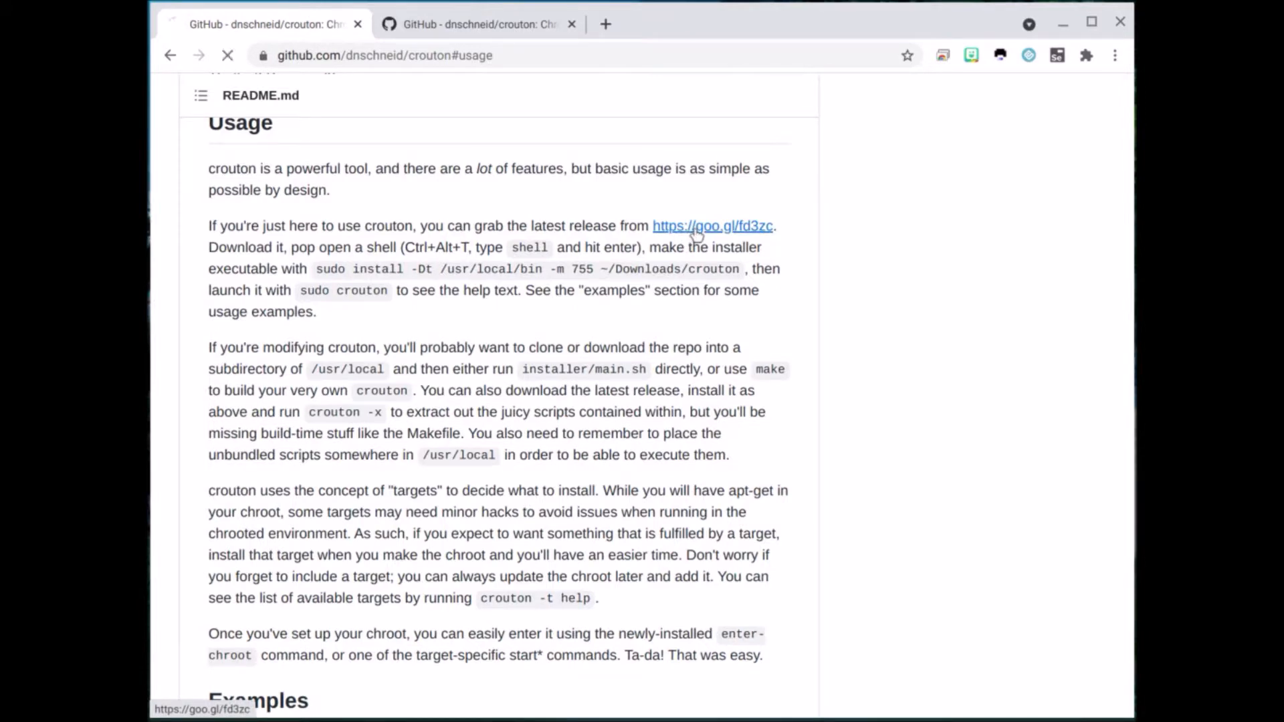
{"action": "left_click", "coordinate": [712, 225]}
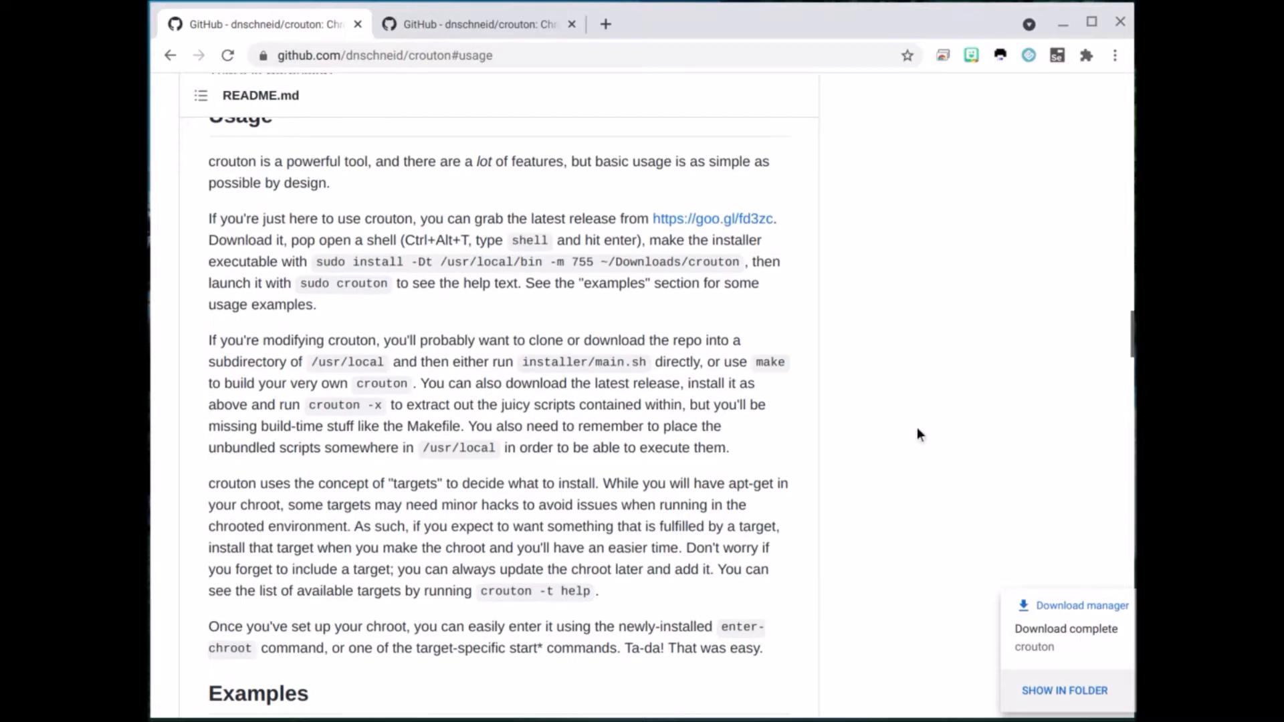
{"action": "scroll", "scroll_direction": "down", "scroll_amount": 3}
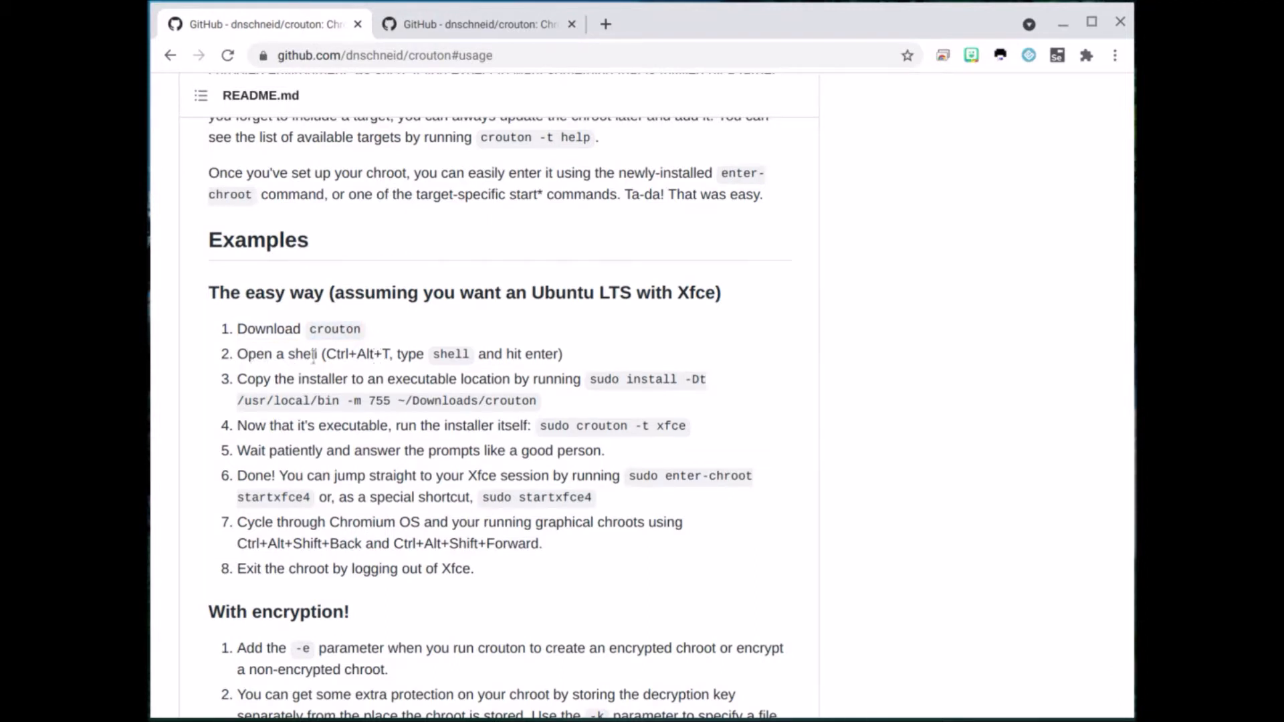
{"action": "mouse_move", "coordinate": [410, 372]}
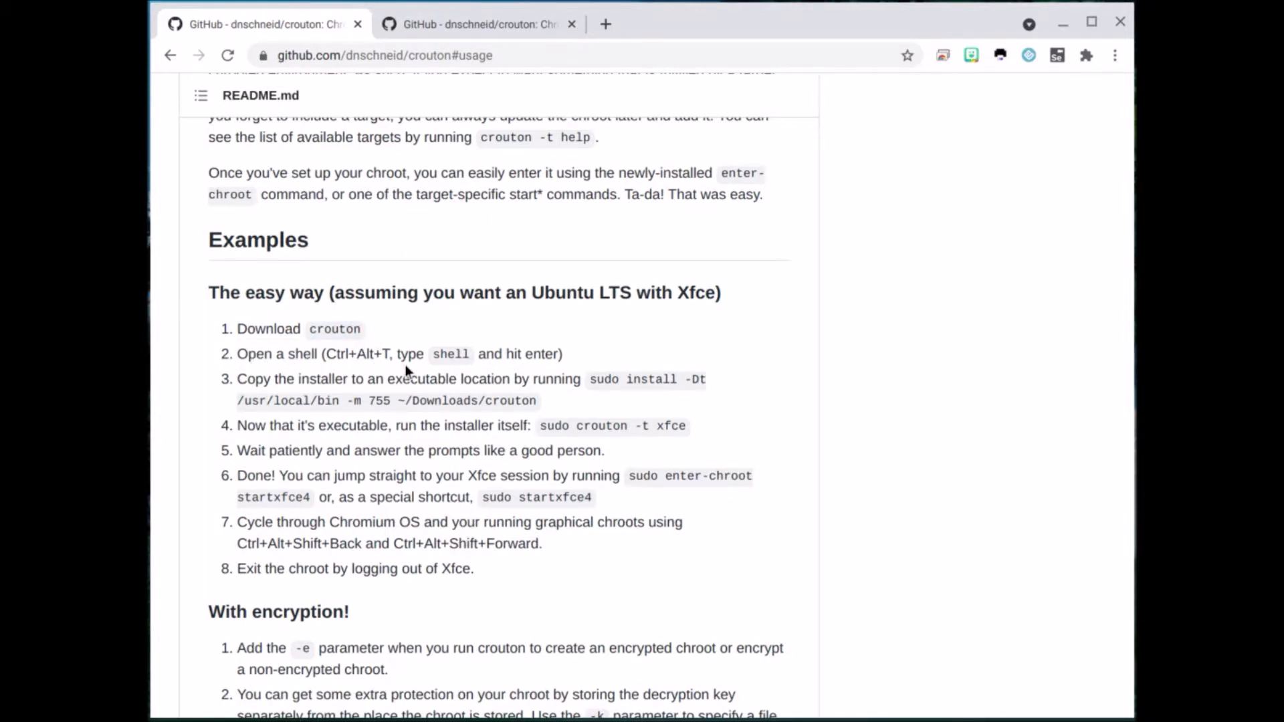
{"action": "mouse_move", "coordinate": [467, 471]}
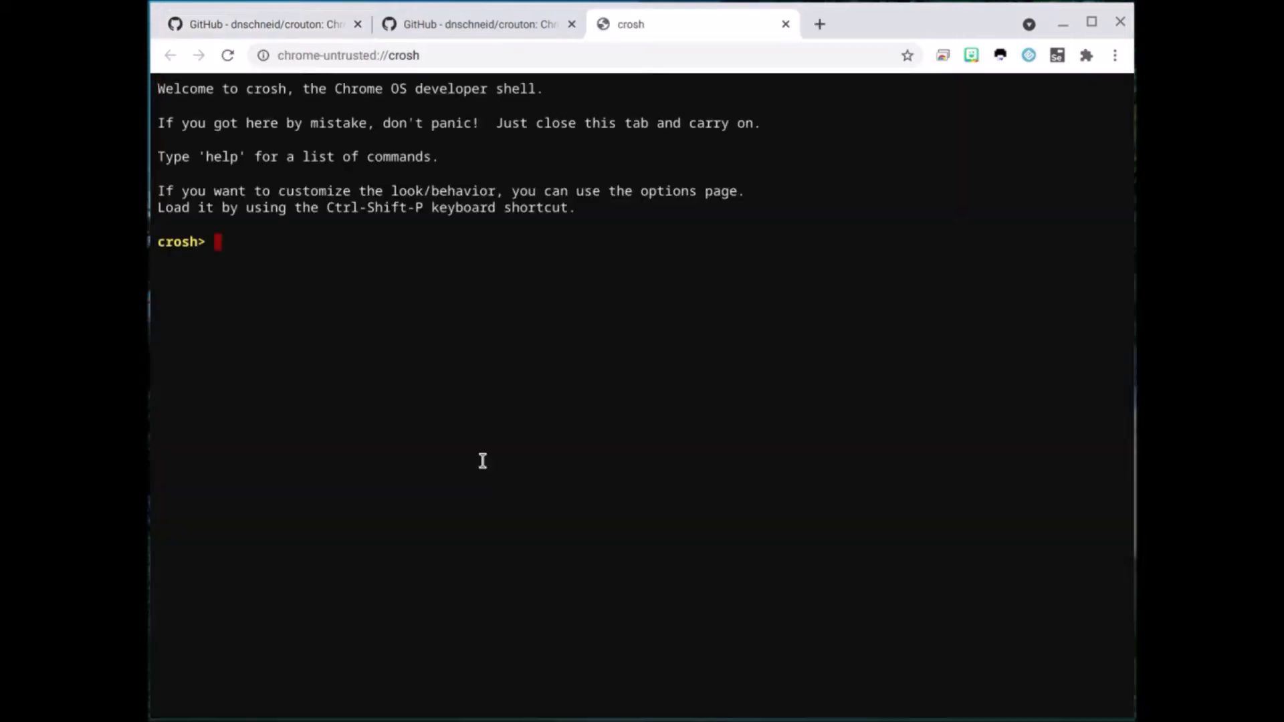
{"action": "mouse_move", "coordinate": [384, 256]}
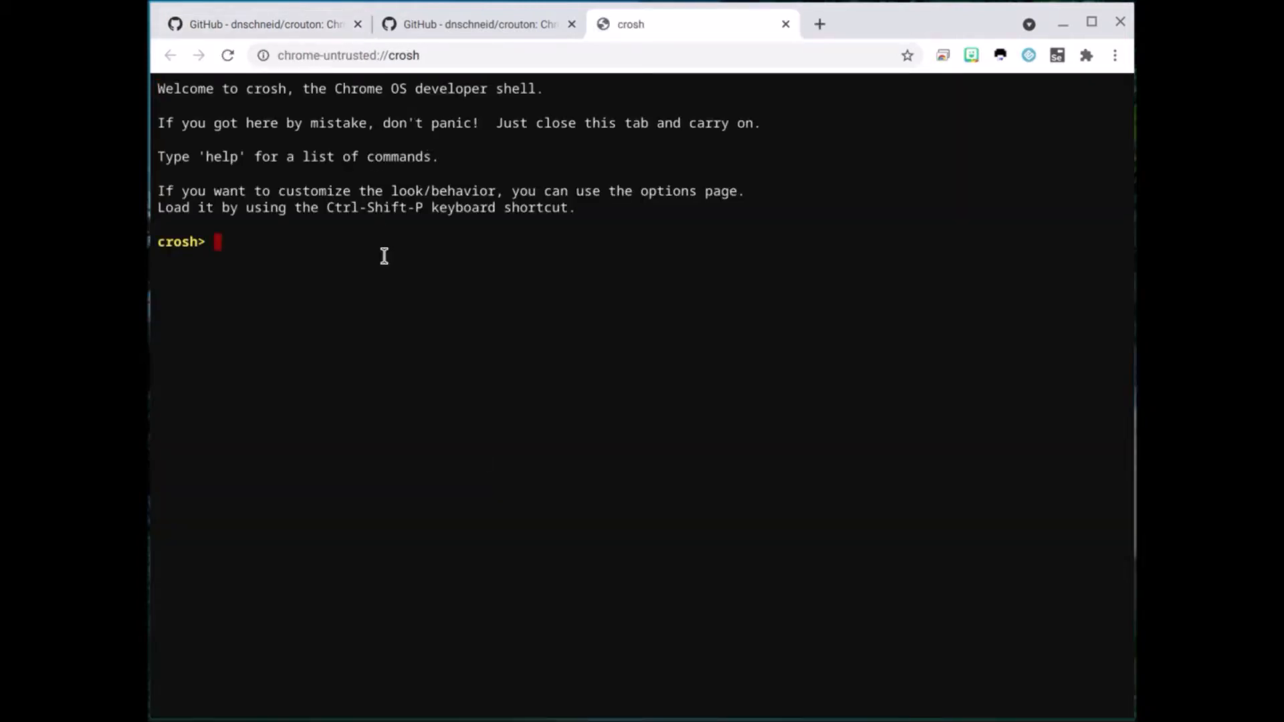
Start the chronos developer shell with 'shell', then return to the GitHub README tab
{"action": "type", "text": "shell"}
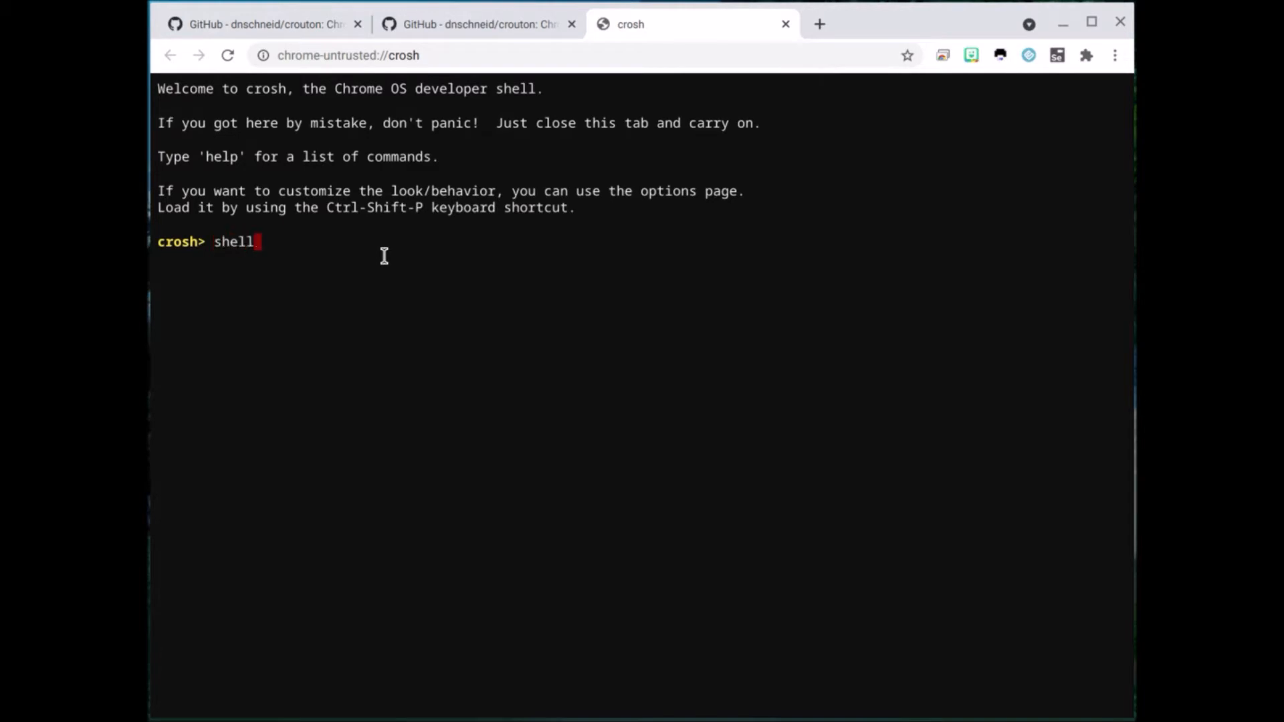
{"action": "key", "text": "Return"}
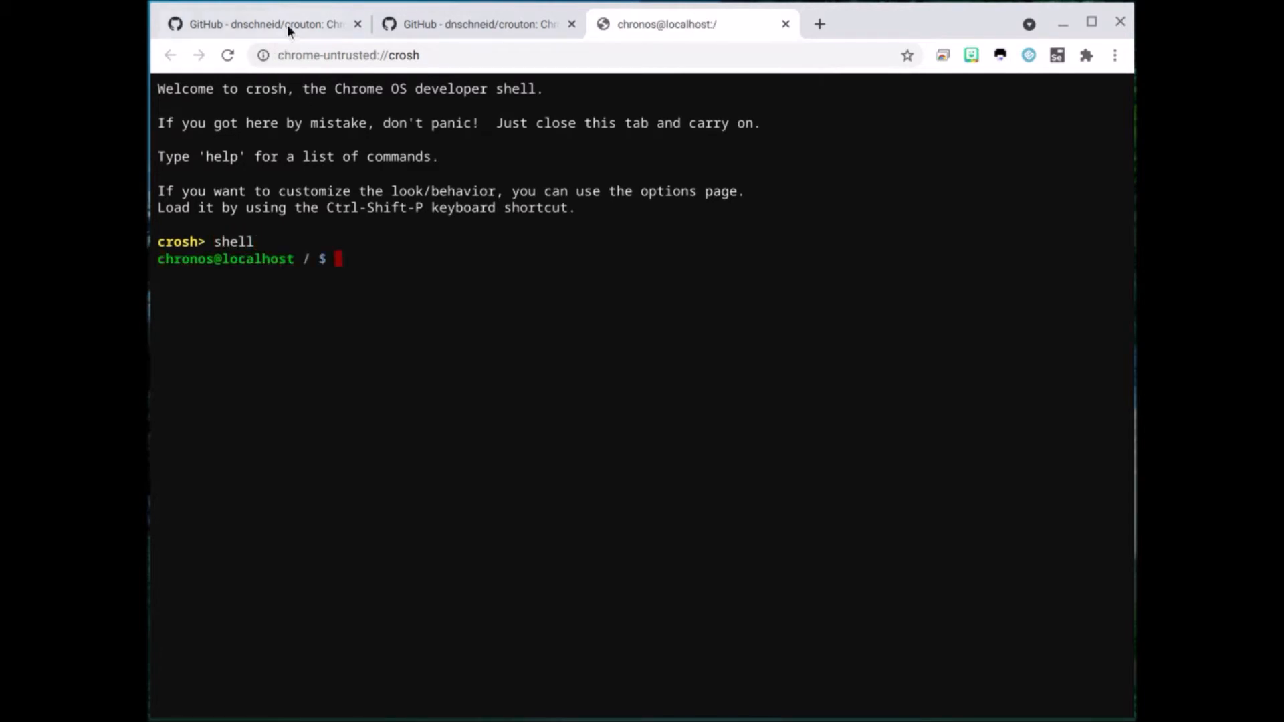
{"action": "left_click", "coordinate": [262, 24]}
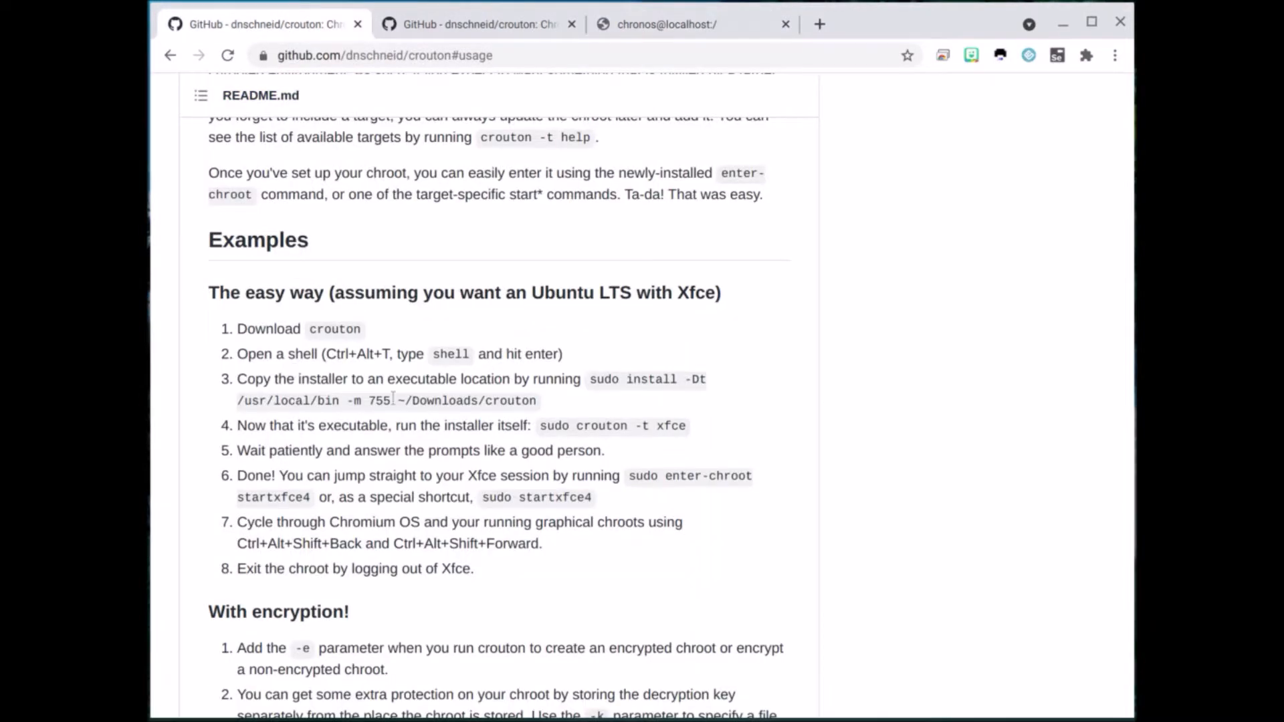
{"action": "mouse_move", "coordinate": [671, 545]}
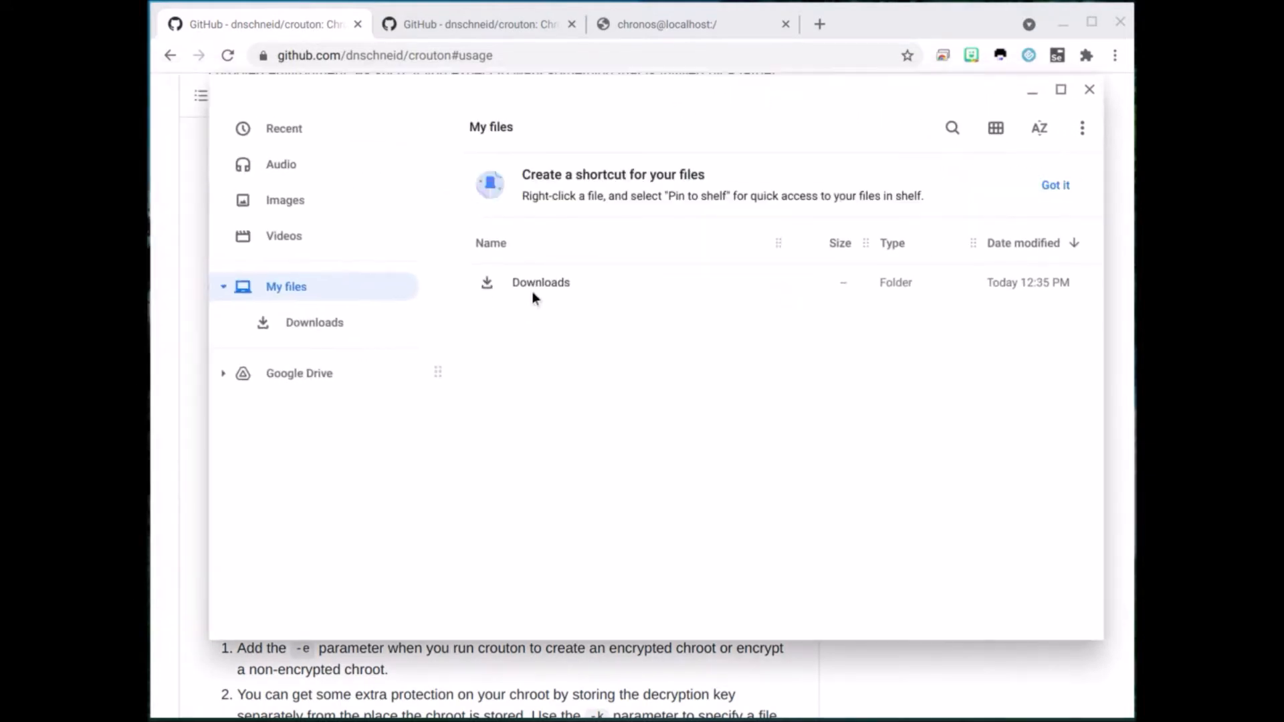
Open the Downloads folder to confirm the crouton installer is saved
{"action": "double_click", "coordinate": [541, 282]}
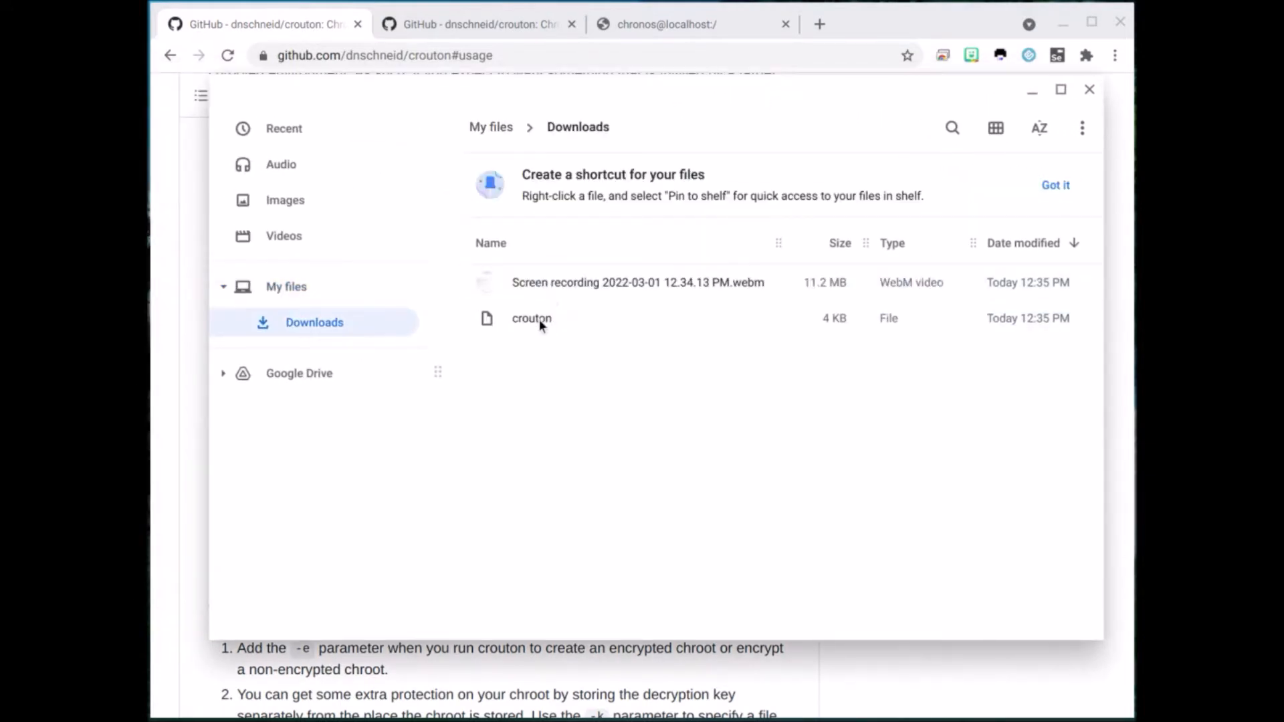
{"action": "mouse_move", "coordinate": [1032, 89]}
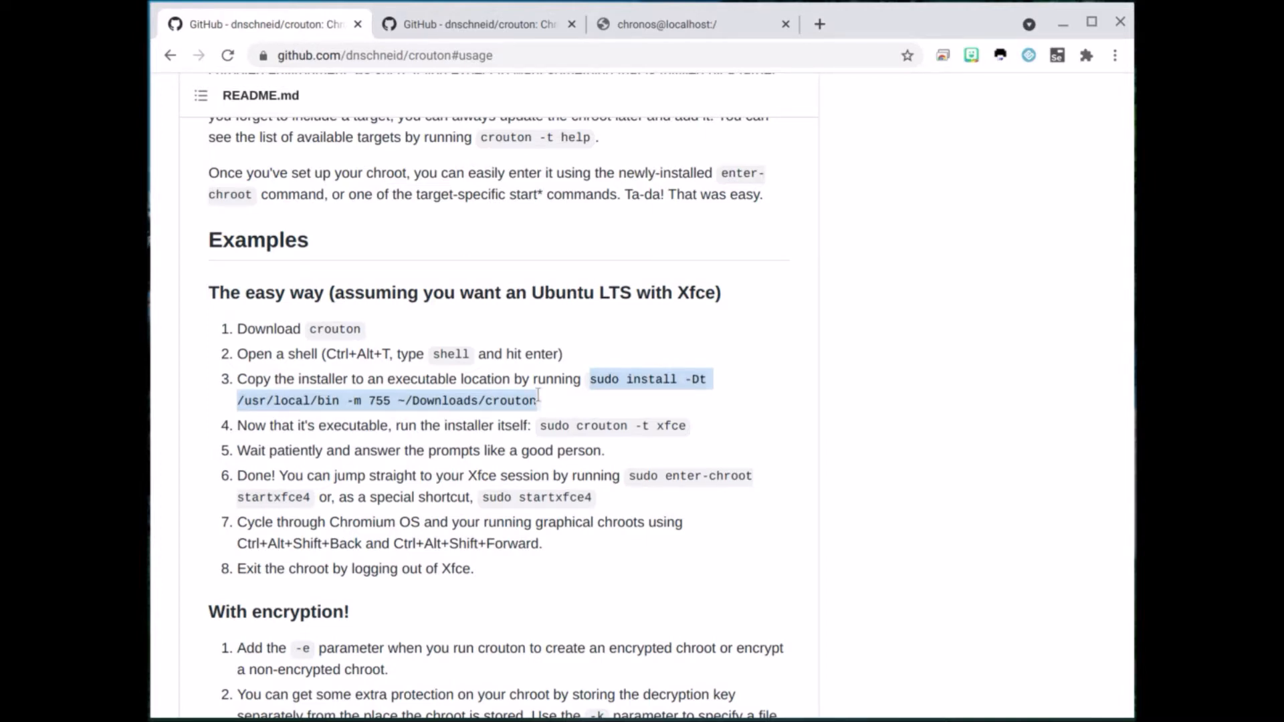
{"action": "mouse_move", "coordinate": [616, 147]}
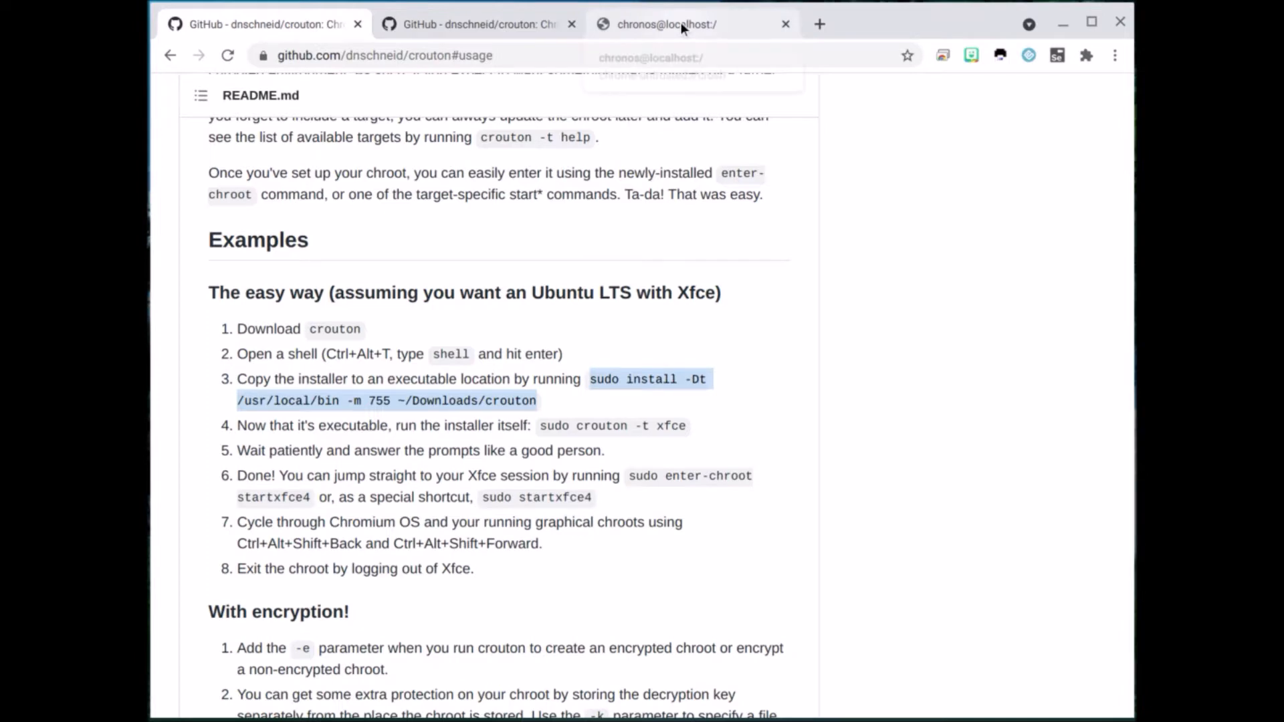
Install crouton from ~/Downloads into /usr/local/bin with mode 755 via sudo install
{"action": "left_click", "coordinate": [667, 24]}
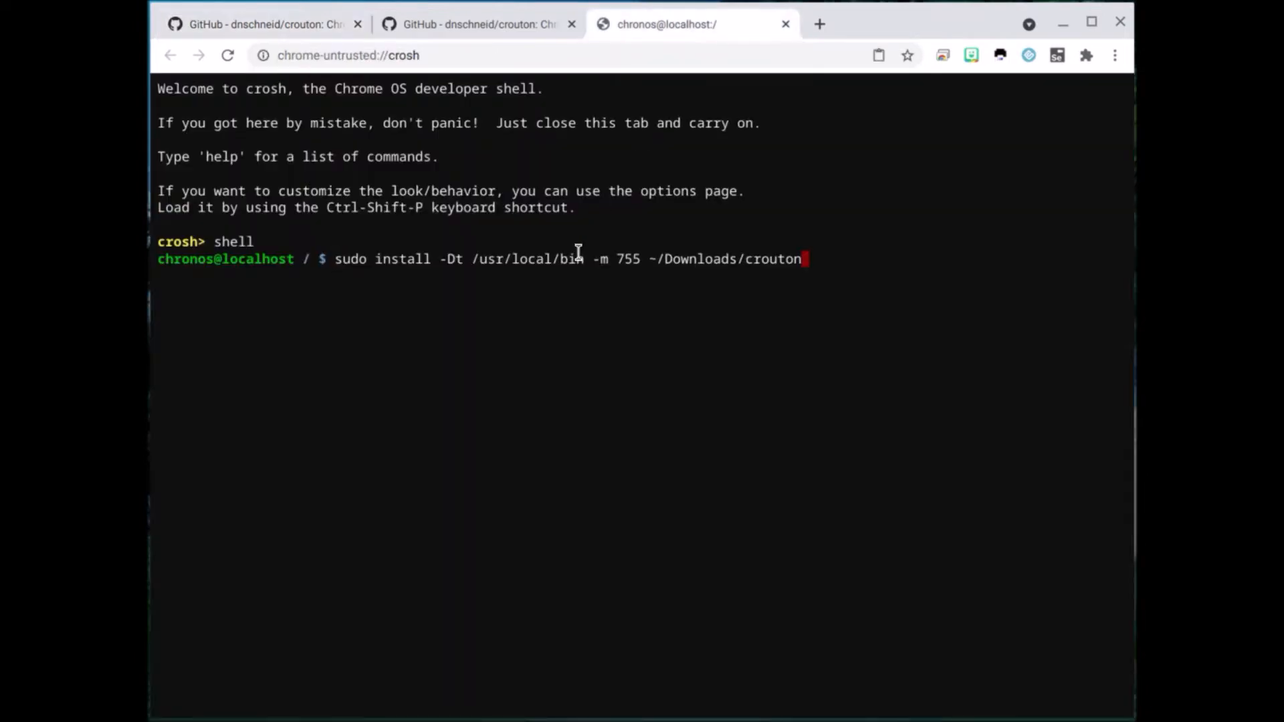
{"action": "mouse_move", "coordinate": [993, 144]}
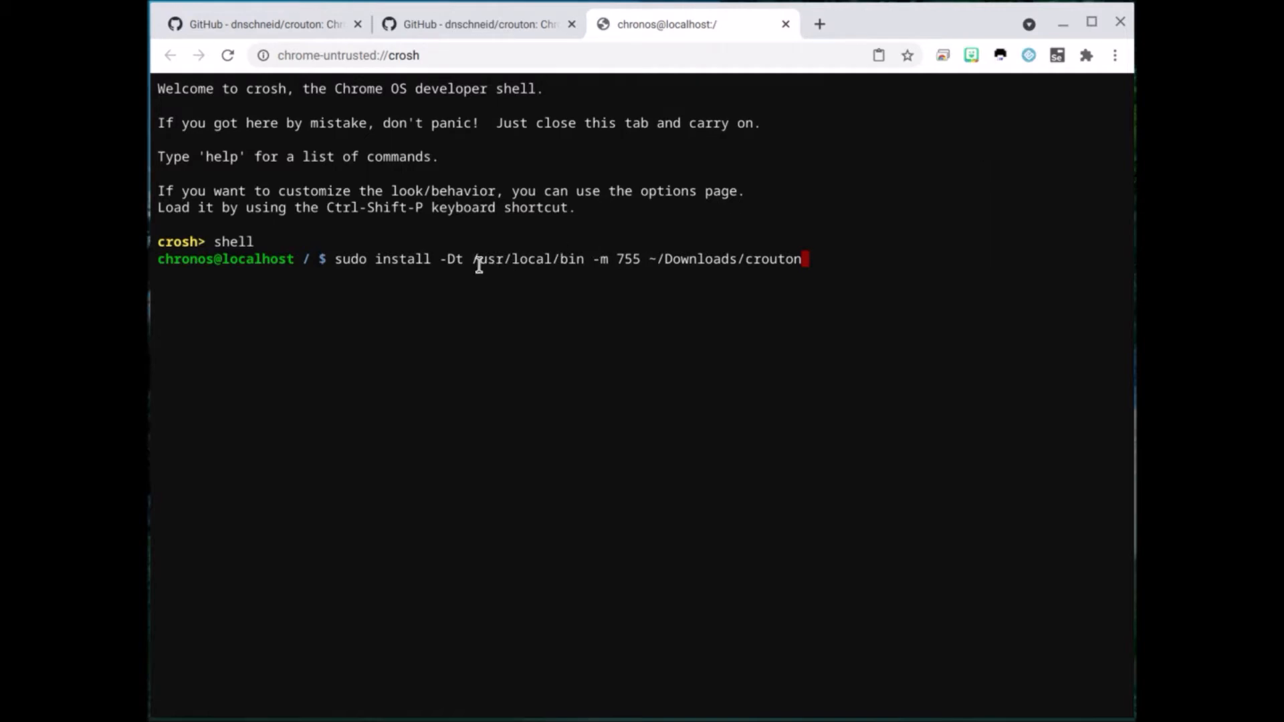
{"action": "mouse_move", "coordinate": [671, 136]}
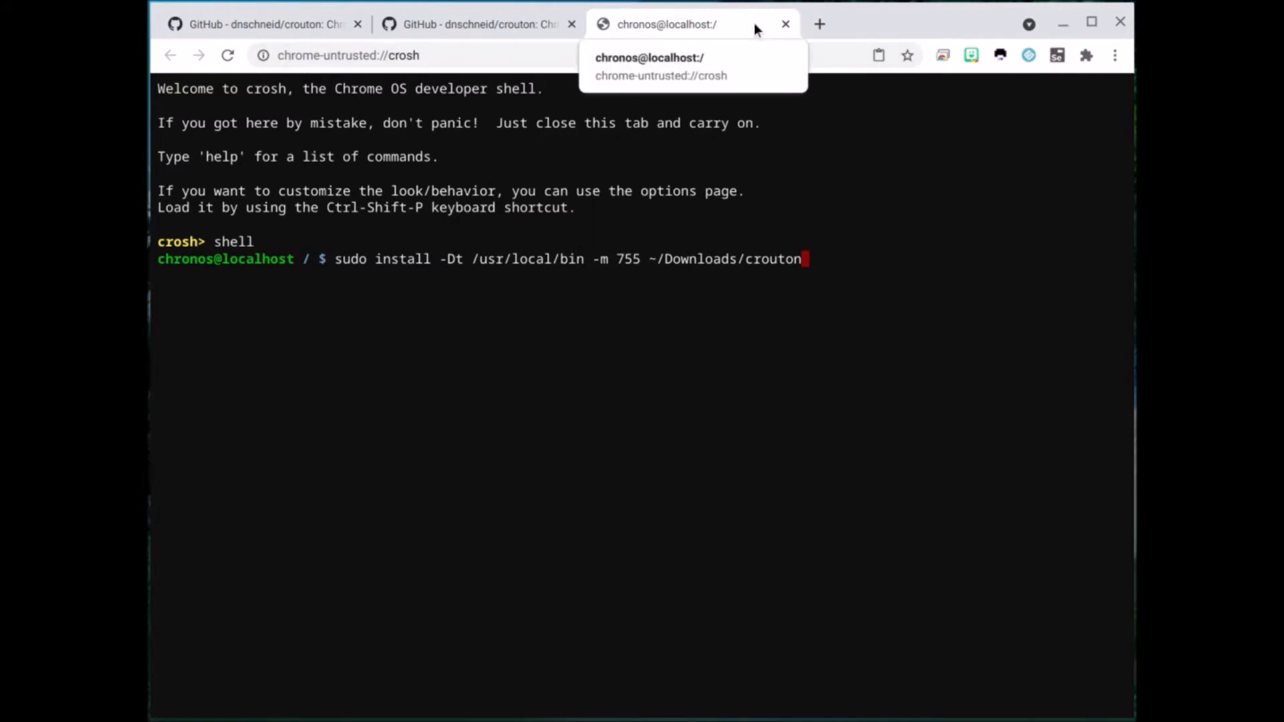
{"action": "mouse_move", "coordinate": [811, 263]}
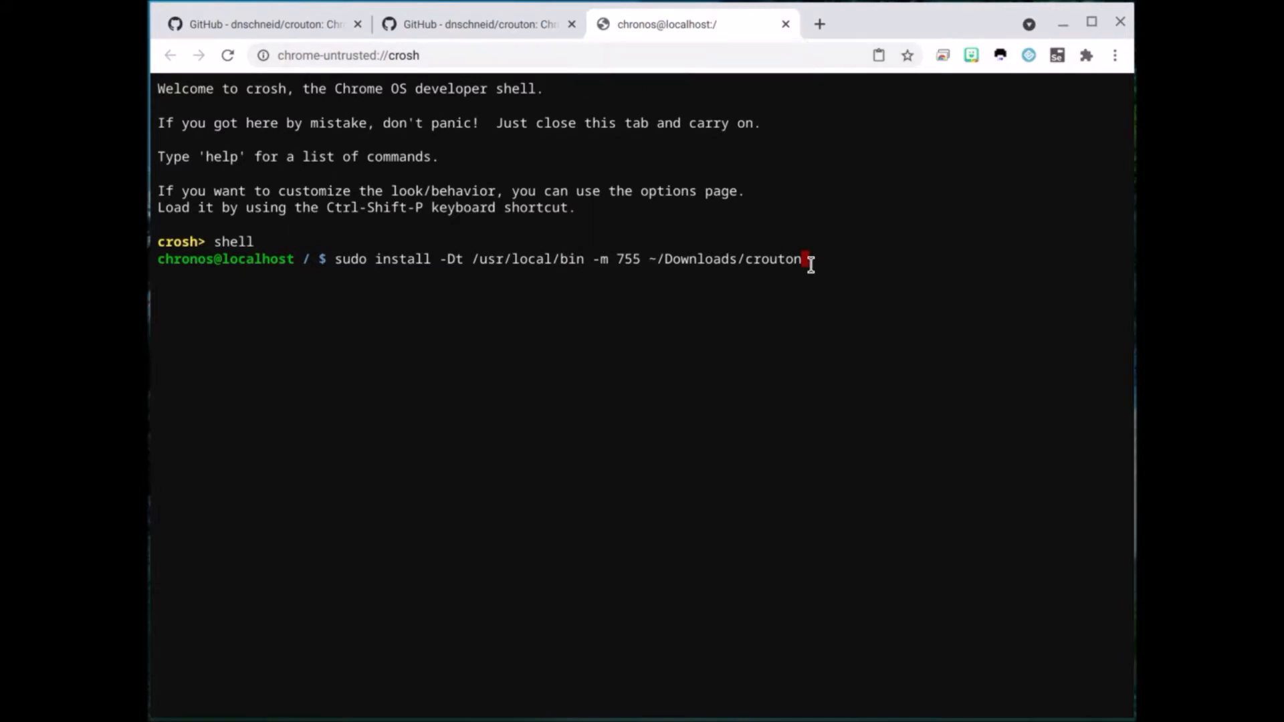
{"action": "key", "text": "Return"}
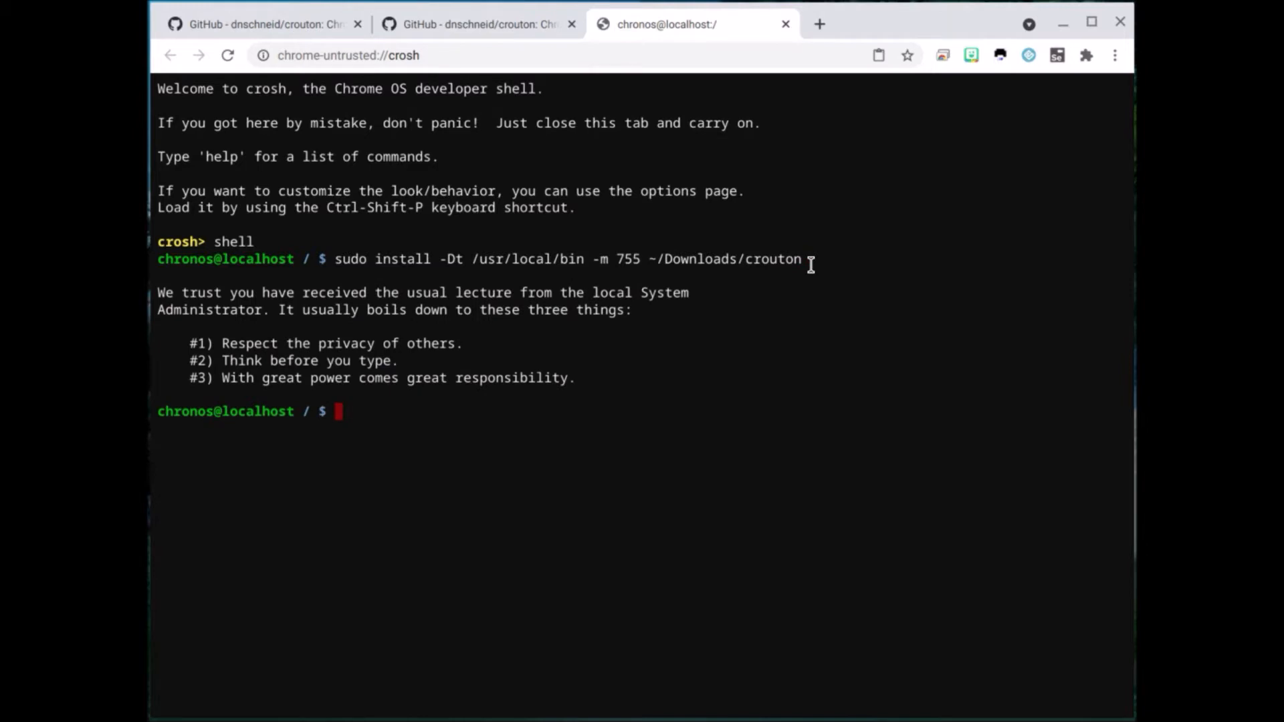
{"action": "type", "text": "sudo install -Dt /usr/local/bin -m 755 ~/Downloads/crouton"}
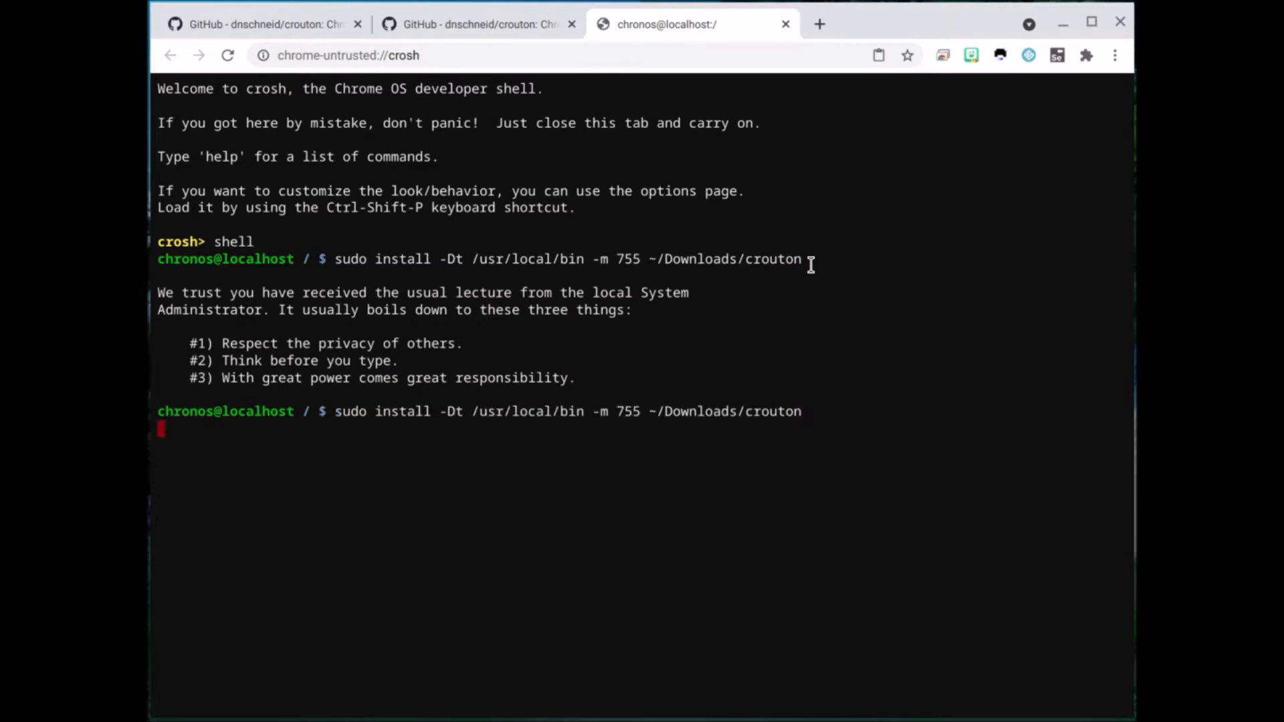
{"action": "key", "text": "Return"}
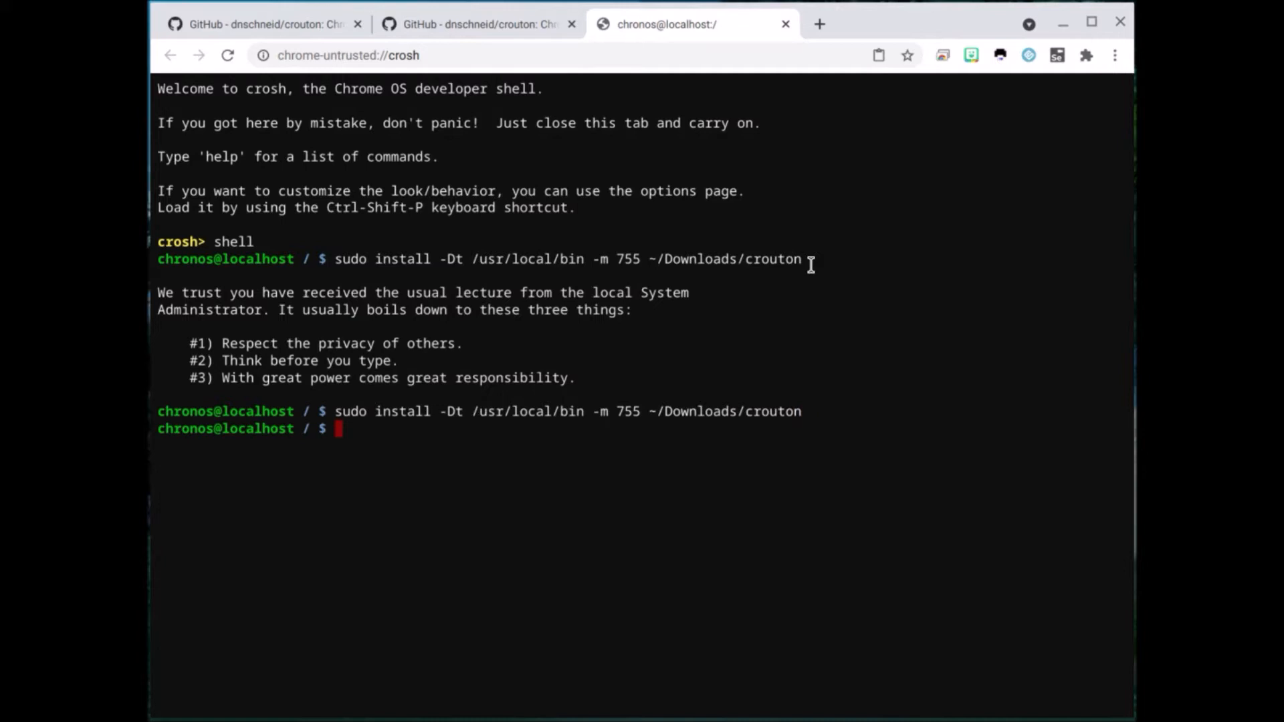
{"action": "mouse_move", "coordinate": [373, 4]}
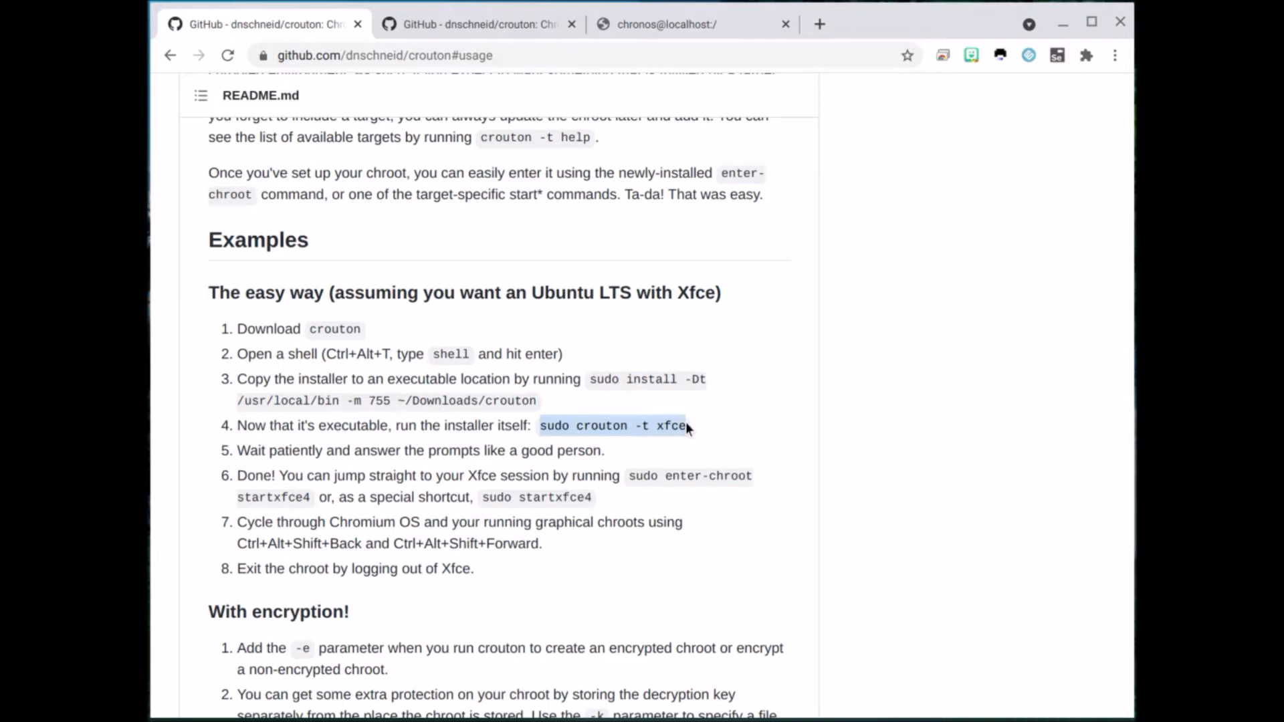
{"action": "mouse_move", "coordinate": [663, 385]}
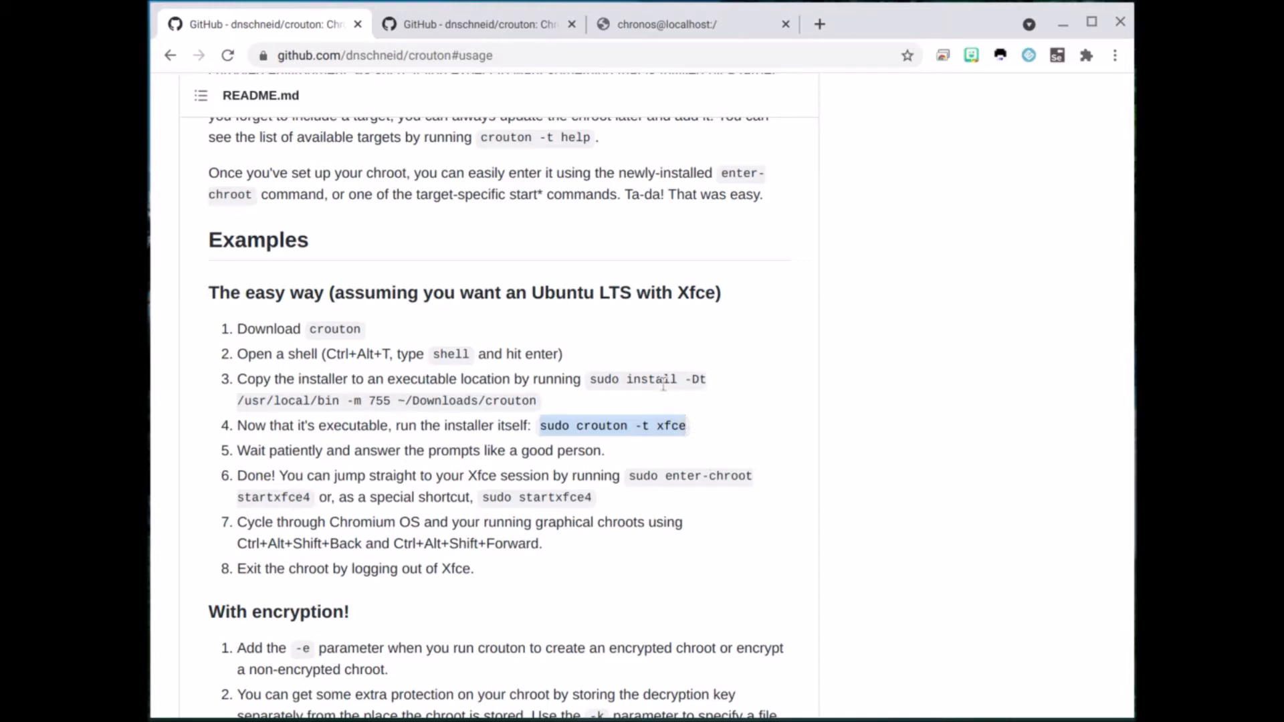
Scroll the README, glance at the crosh tab, and return to 'The easy way' examples
{"action": "scroll", "scroll_direction": "down", "scroll_amount": 3}
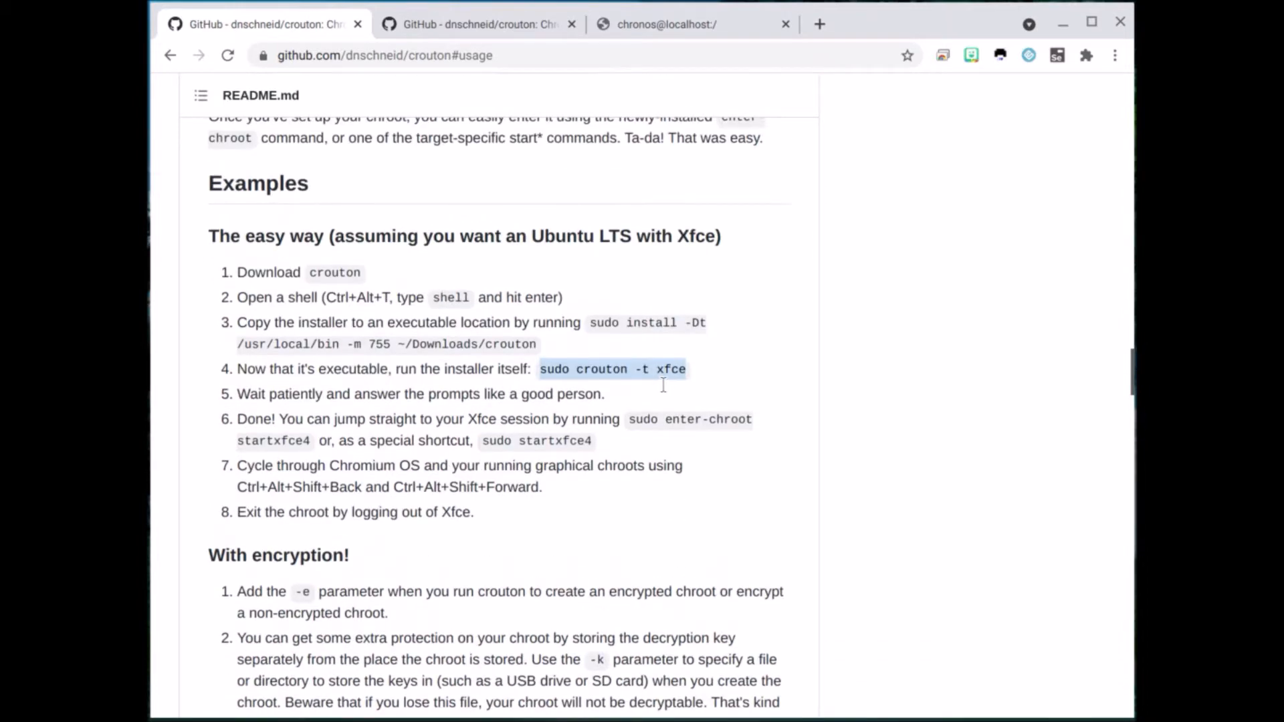
{"action": "scroll", "scroll_direction": "down", "scroll_amount": 3}
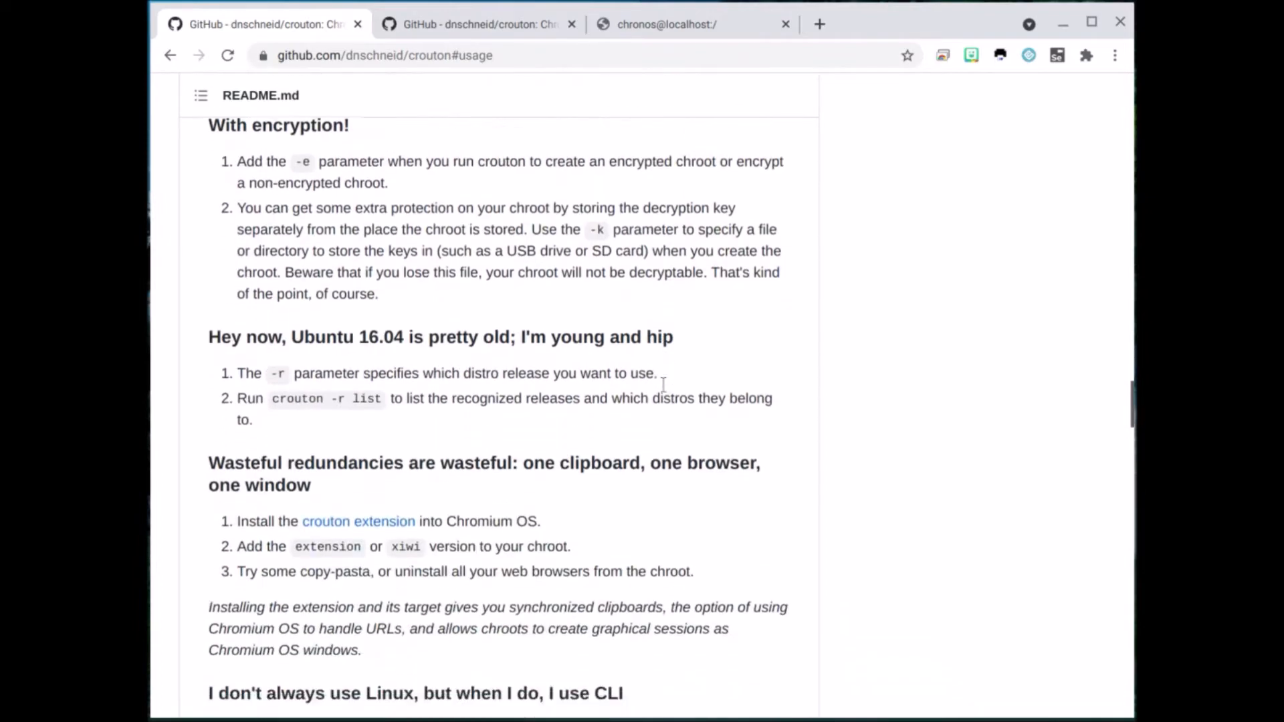
{"action": "scroll", "scroll_direction": "down", "scroll_amount": 3}
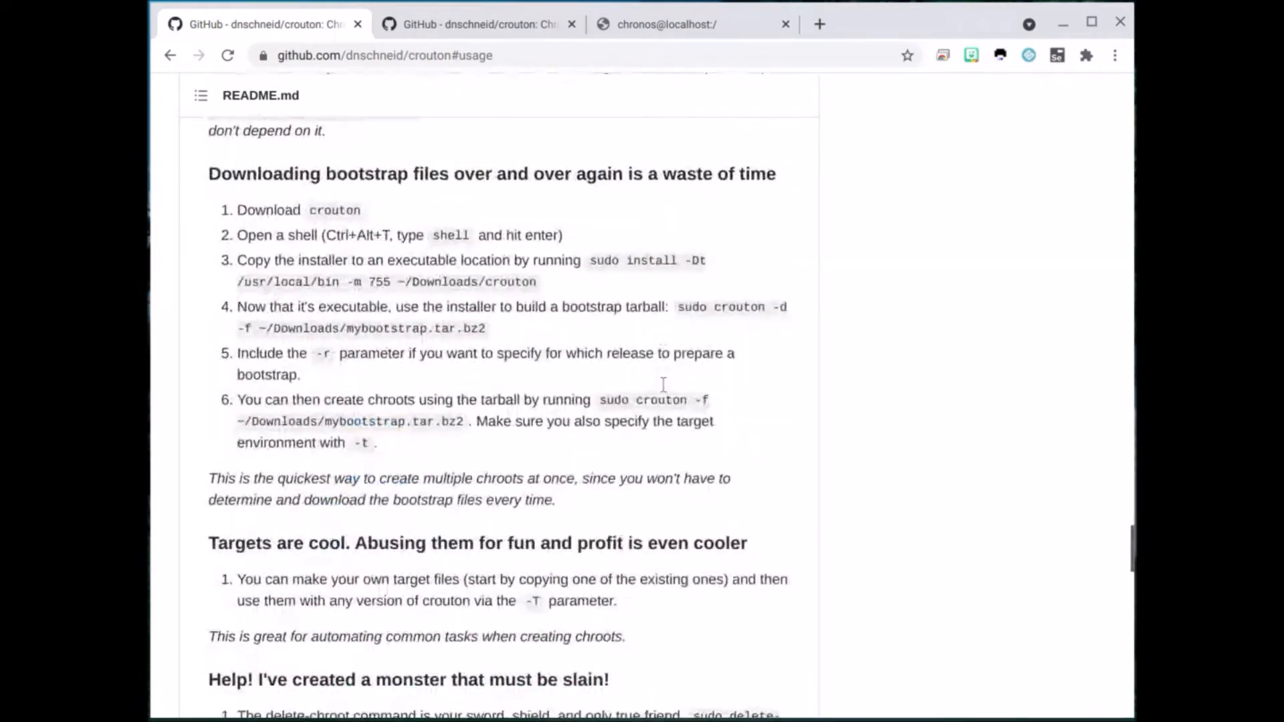
{"action": "scroll", "scroll_direction": "up", "scroll_amount": 3}
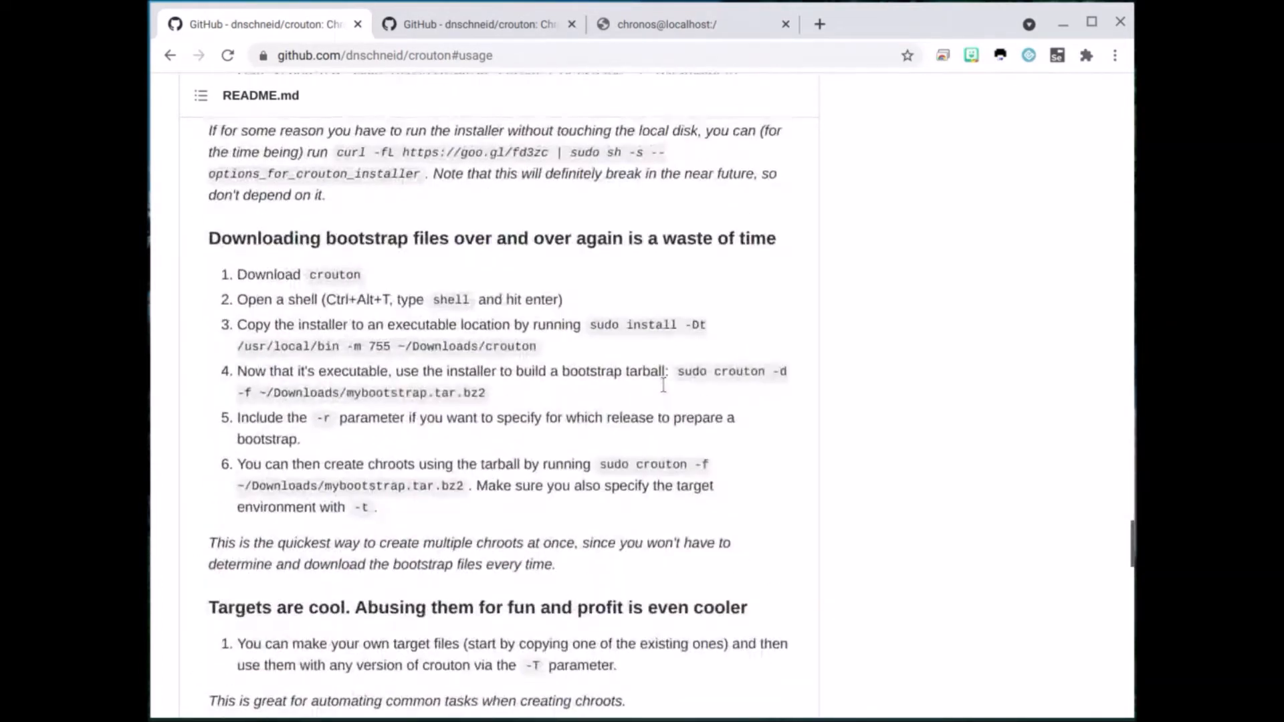
{"action": "scroll", "scroll_direction": "down", "scroll_amount": 3}
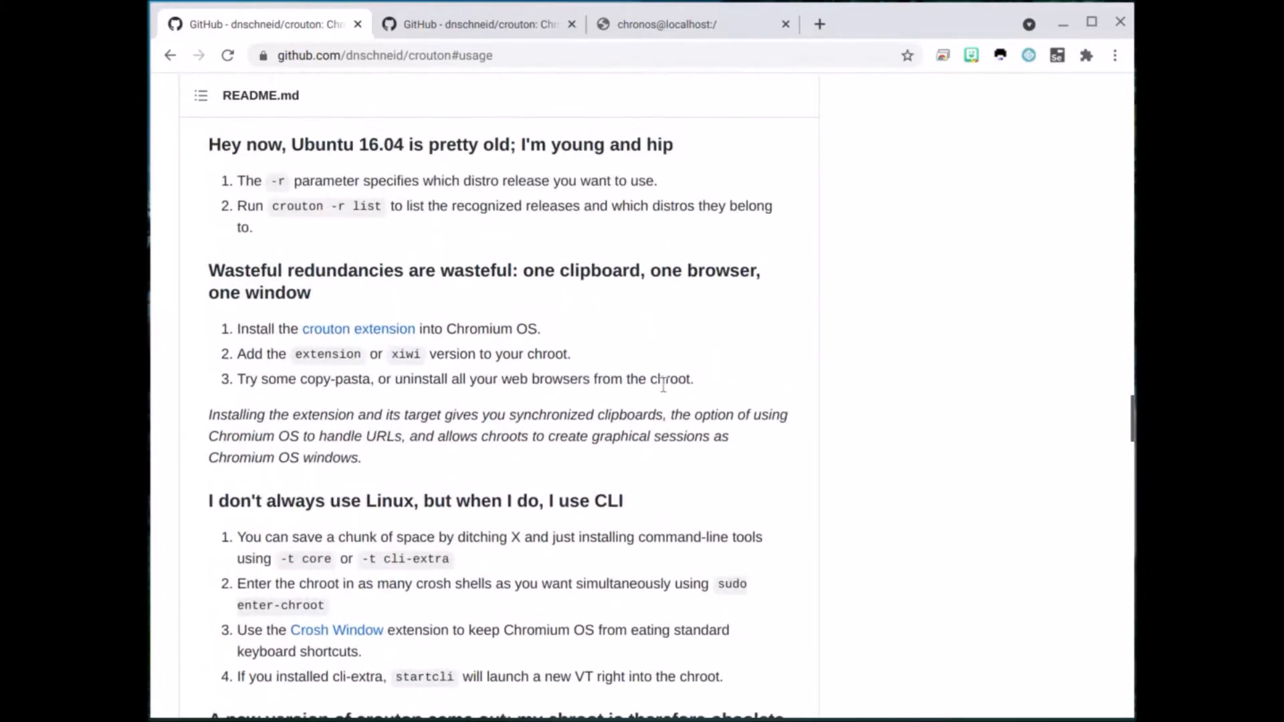
{"action": "scroll", "scroll_direction": "up", "scroll_amount": 3}
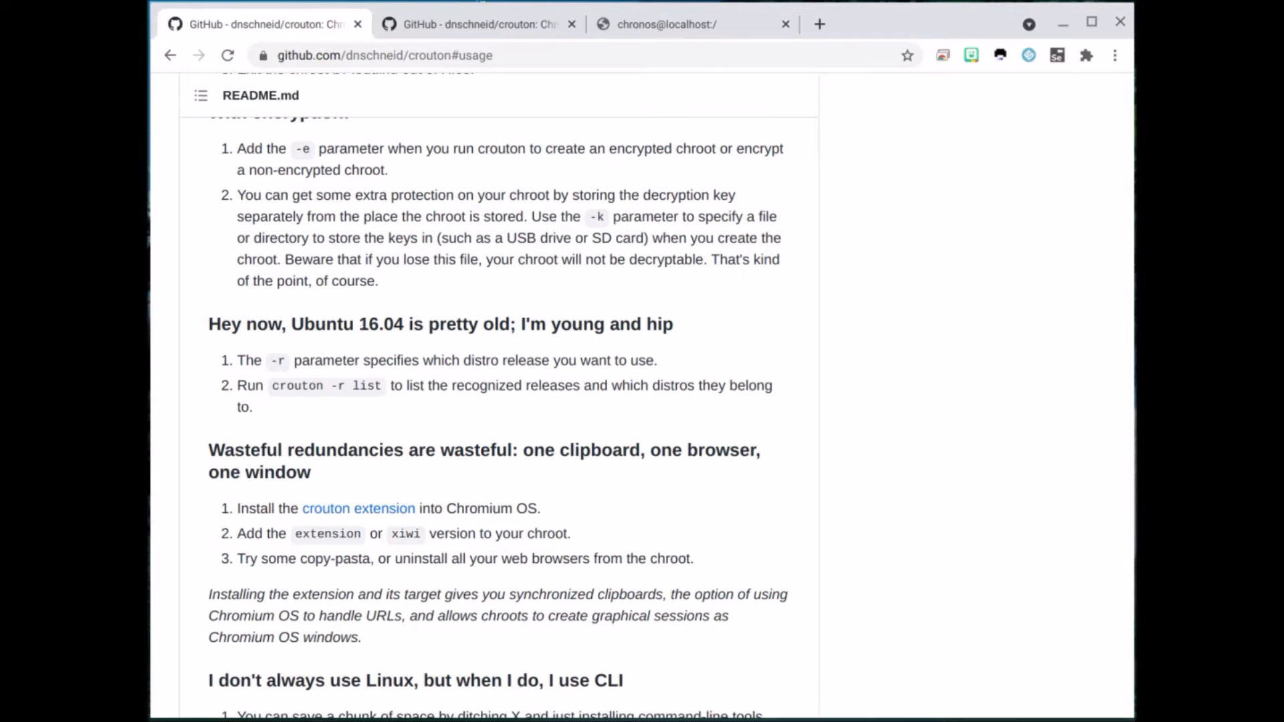
{"action": "left_click", "coordinate": [667, 24]}
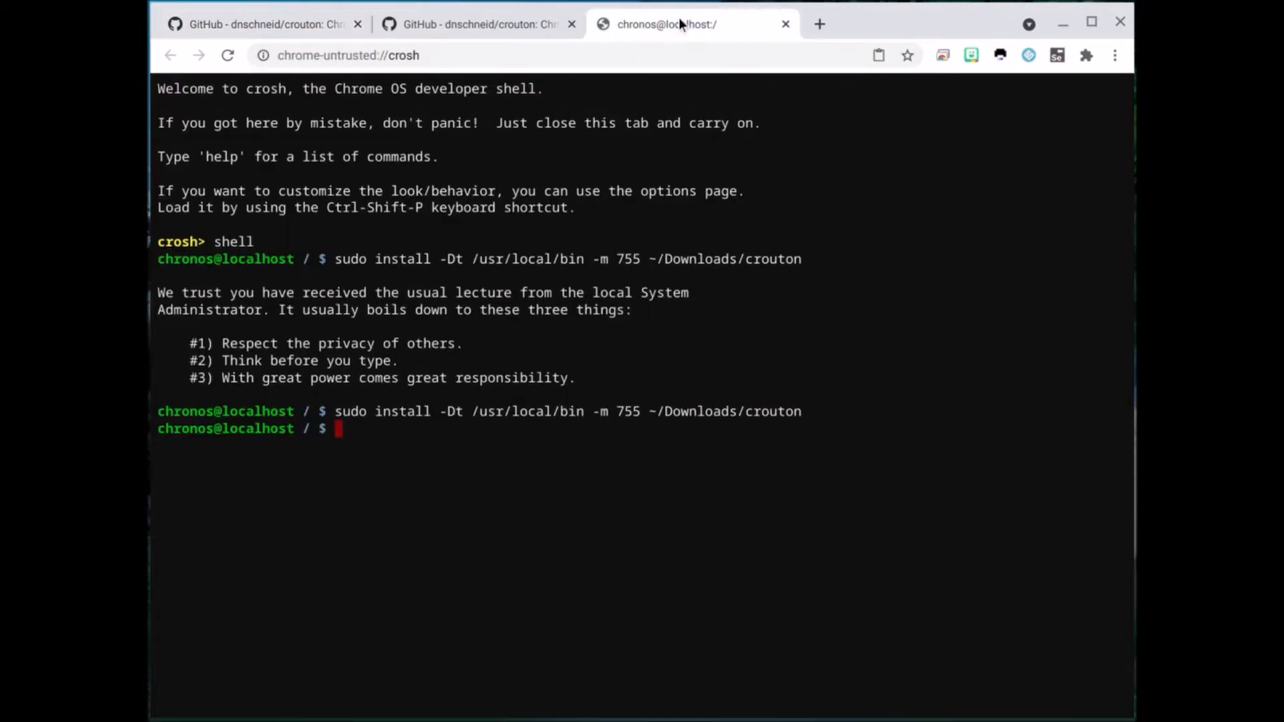
{"action": "mouse_move", "coordinate": [506, 437]}
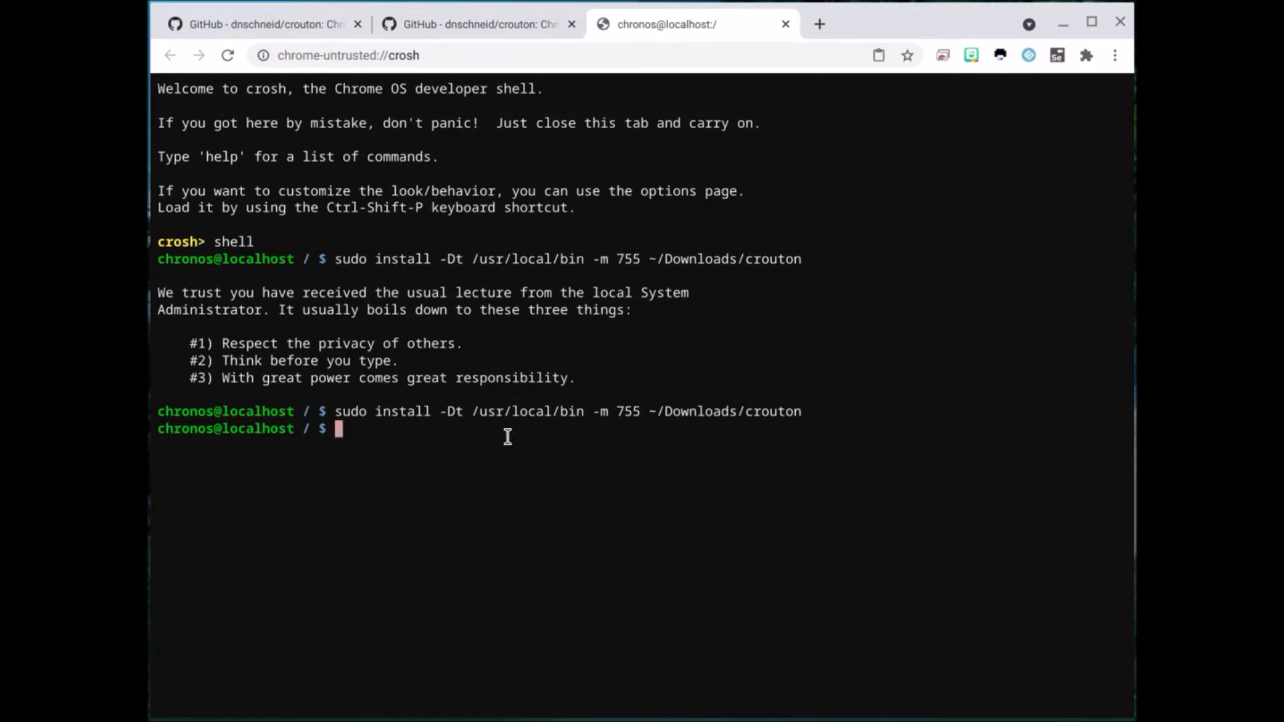
{"action": "left_click", "coordinate": [263, 24]}
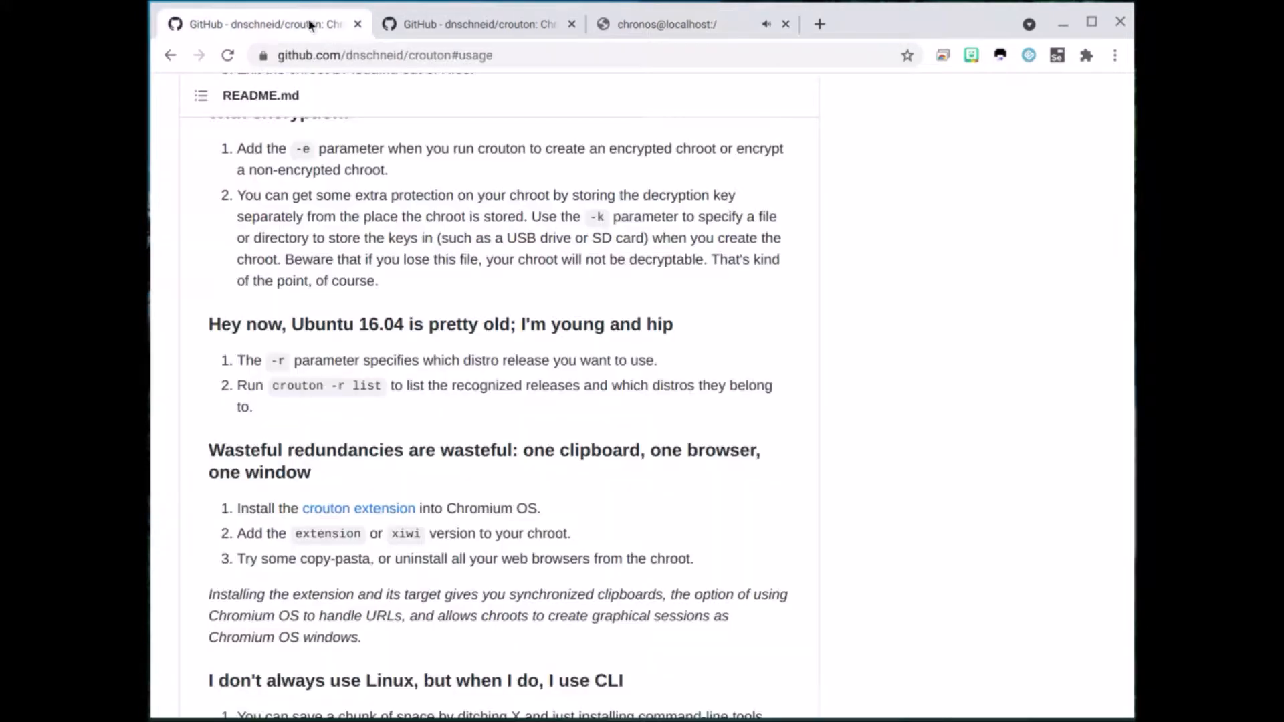
{"action": "scroll", "scroll_direction": "up", "scroll_amount": 3}
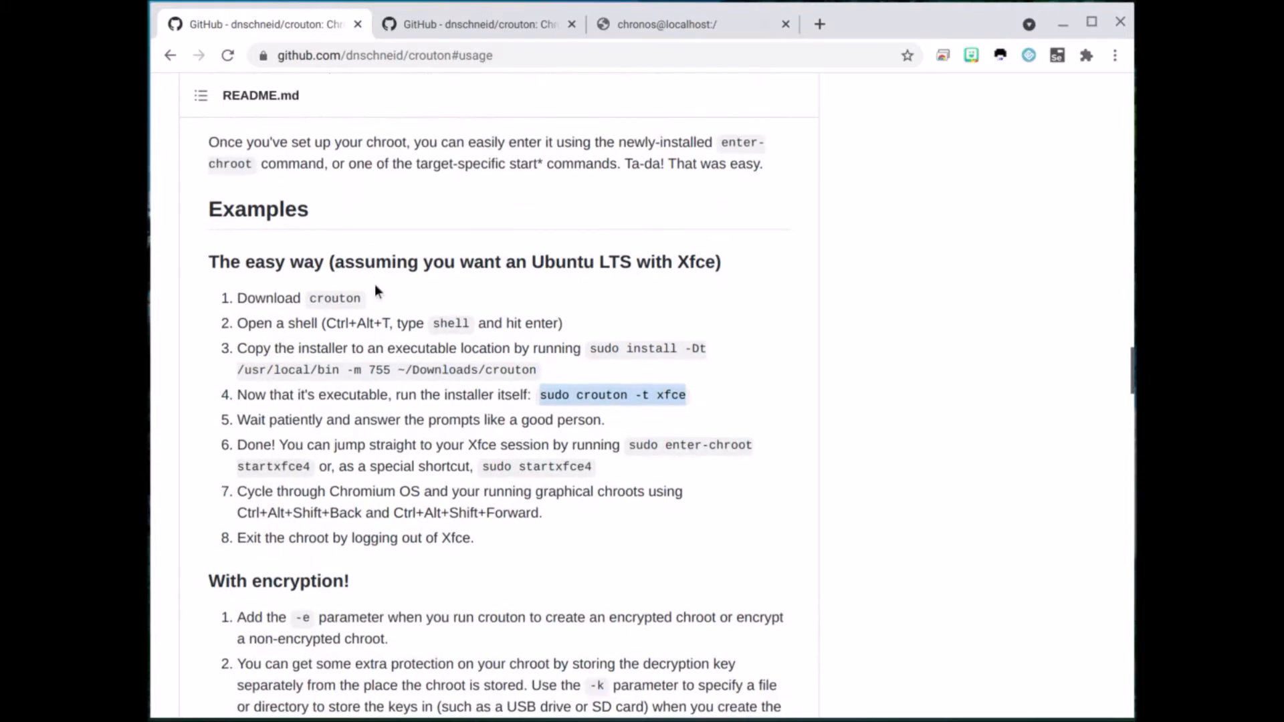
{"action": "mouse_move", "coordinate": [557, 395]}
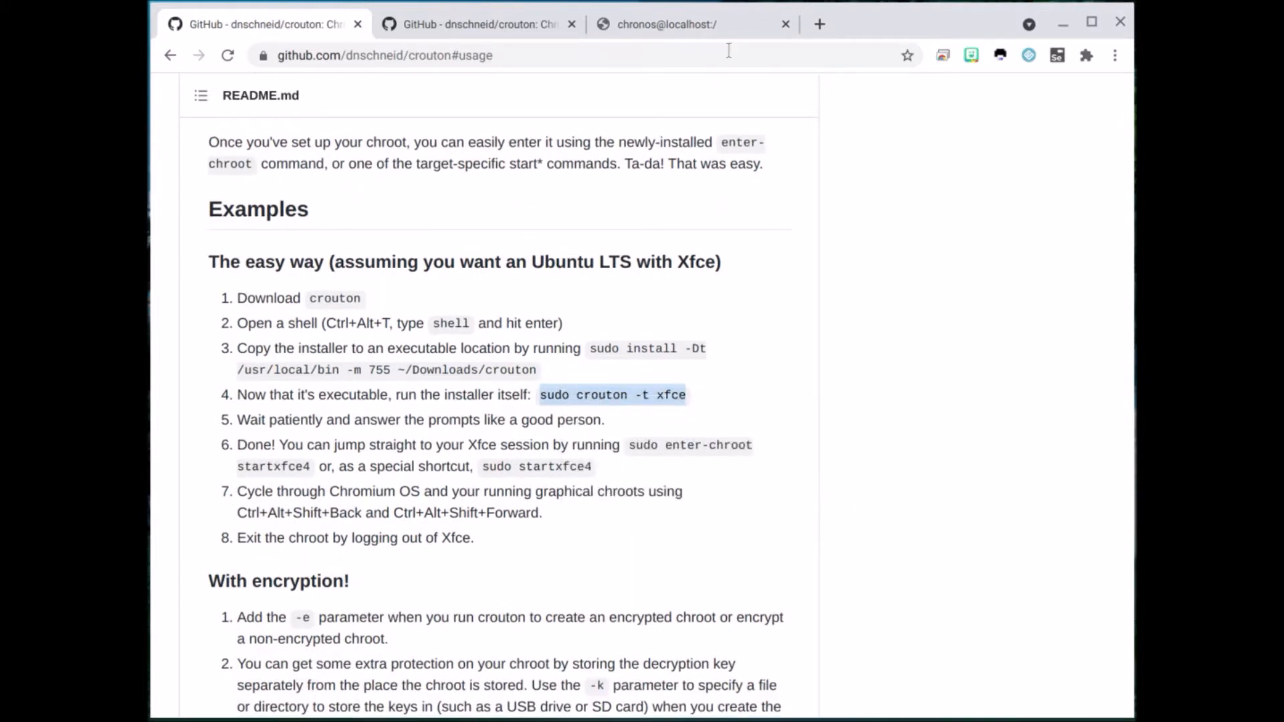
Run 'sudo crouton -t xfce' in the developer shell to start the Xfce chroot install
{"action": "left_click", "coordinate": [666, 24]}
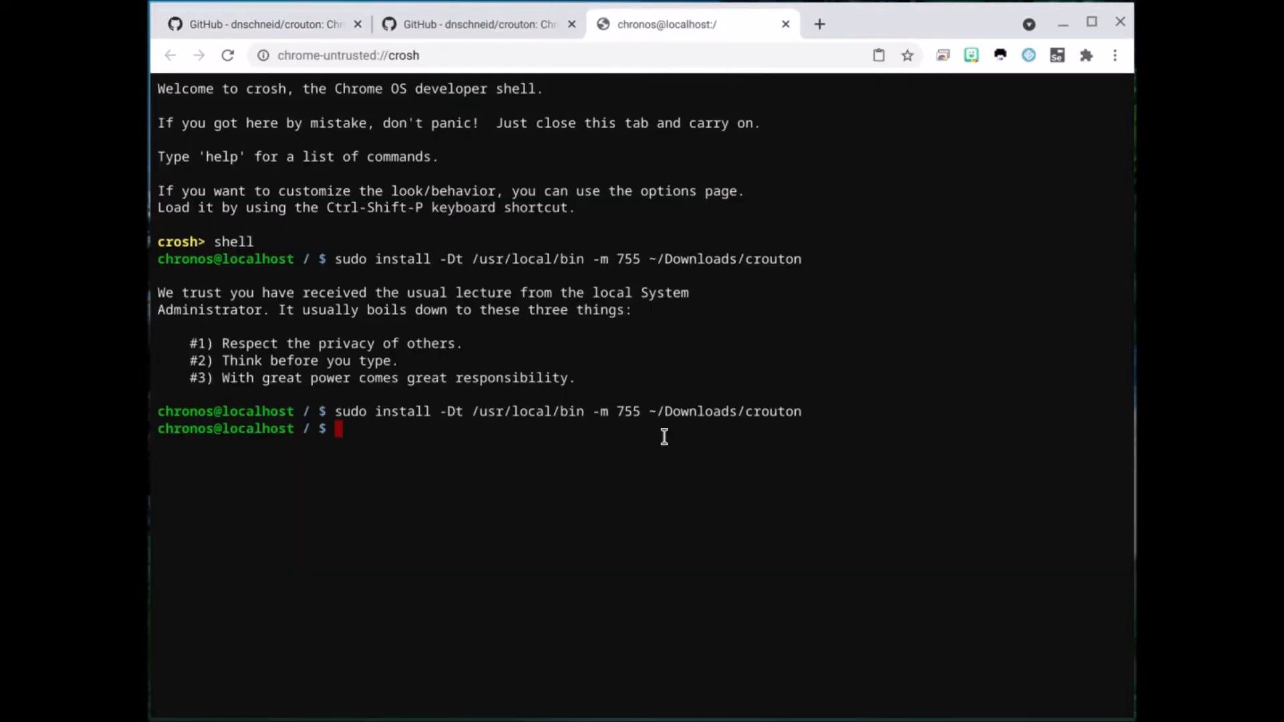
{"action": "type", "text": "sudo crouton -t xfce"}
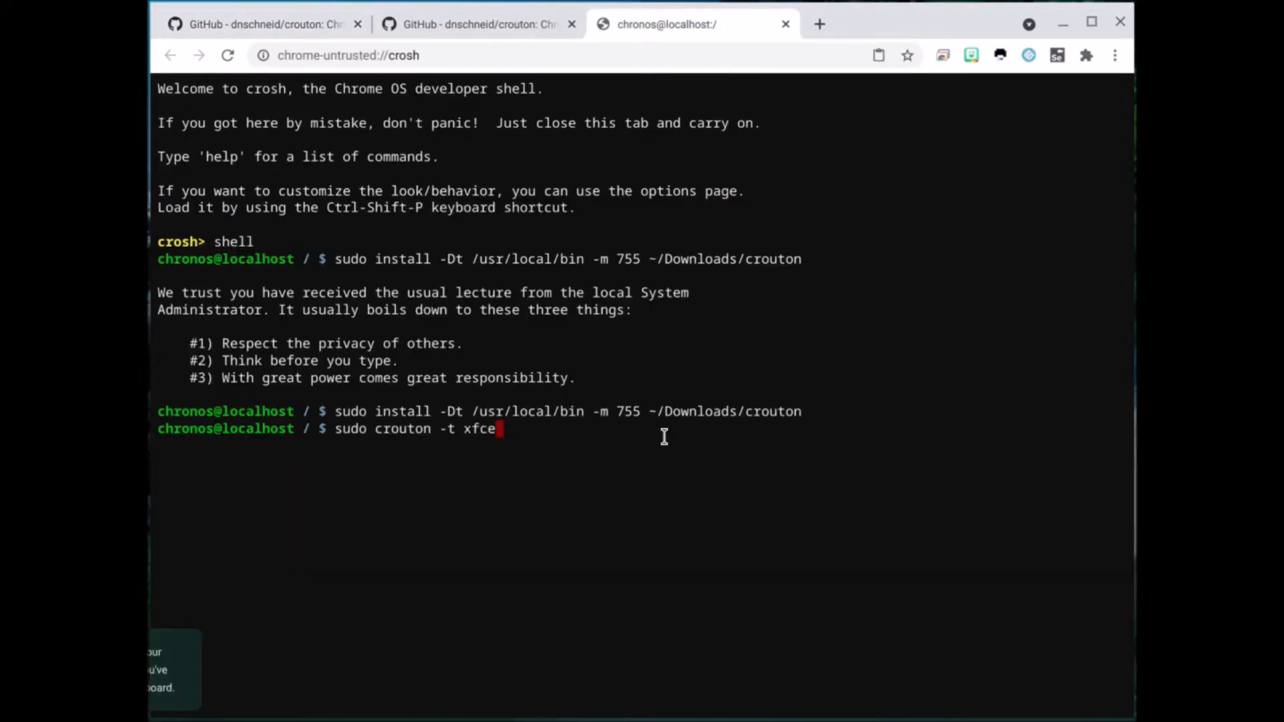
{"action": "key", "text": "Return"}
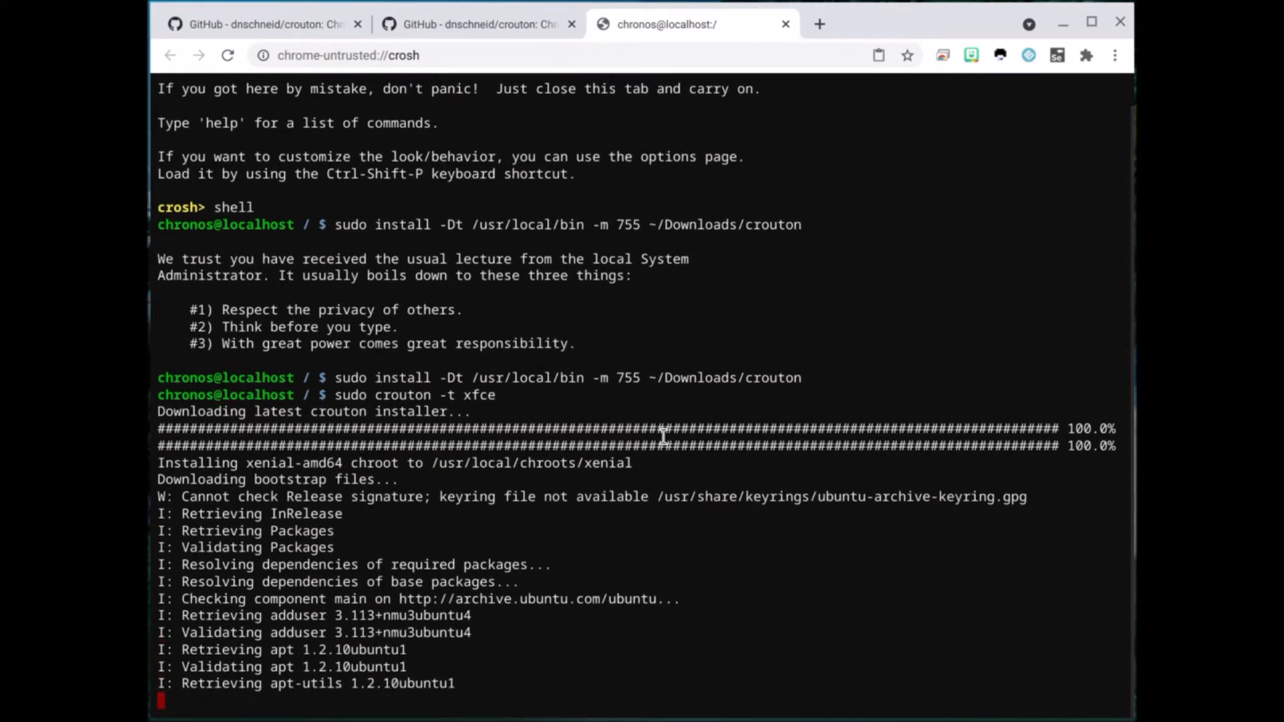
Follow the package retrieval and validation output, then switch to the README tab
{"action": "scroll", "scroll_direction": "down", "scroll_amount": 3}
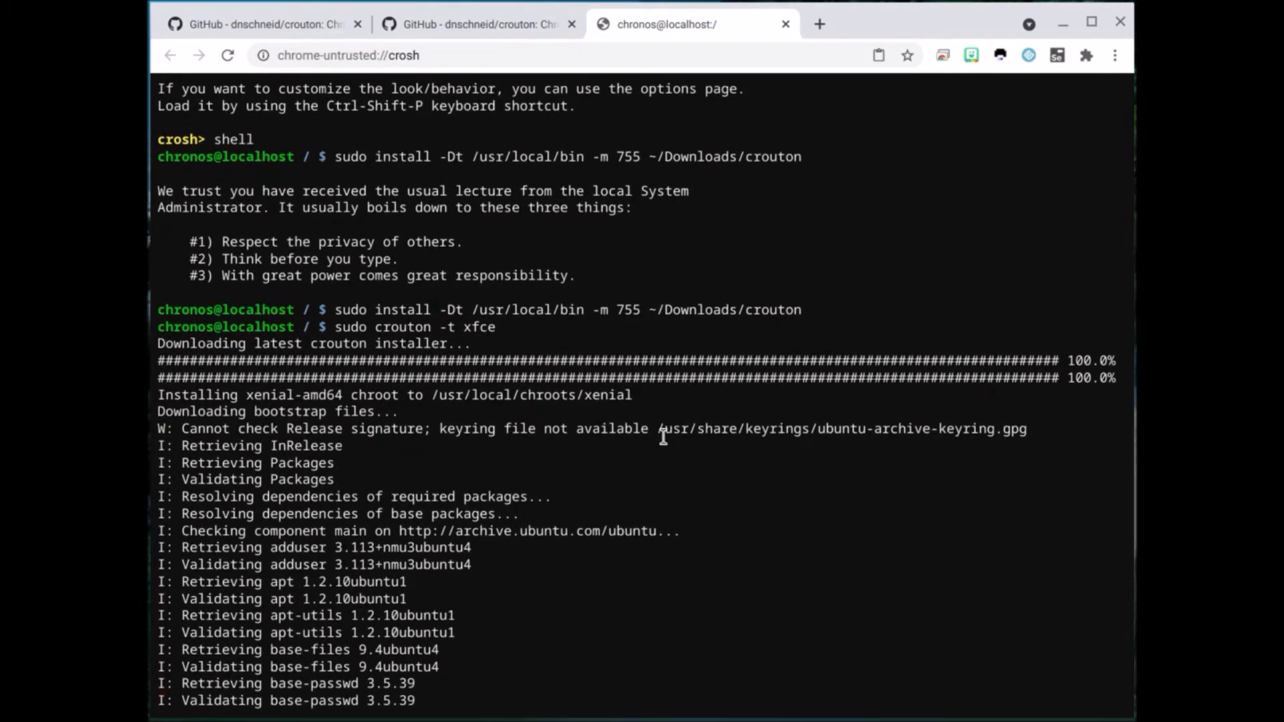
{"action": "scroll", "scroll_direction": "down", "scroll_amount": 3}
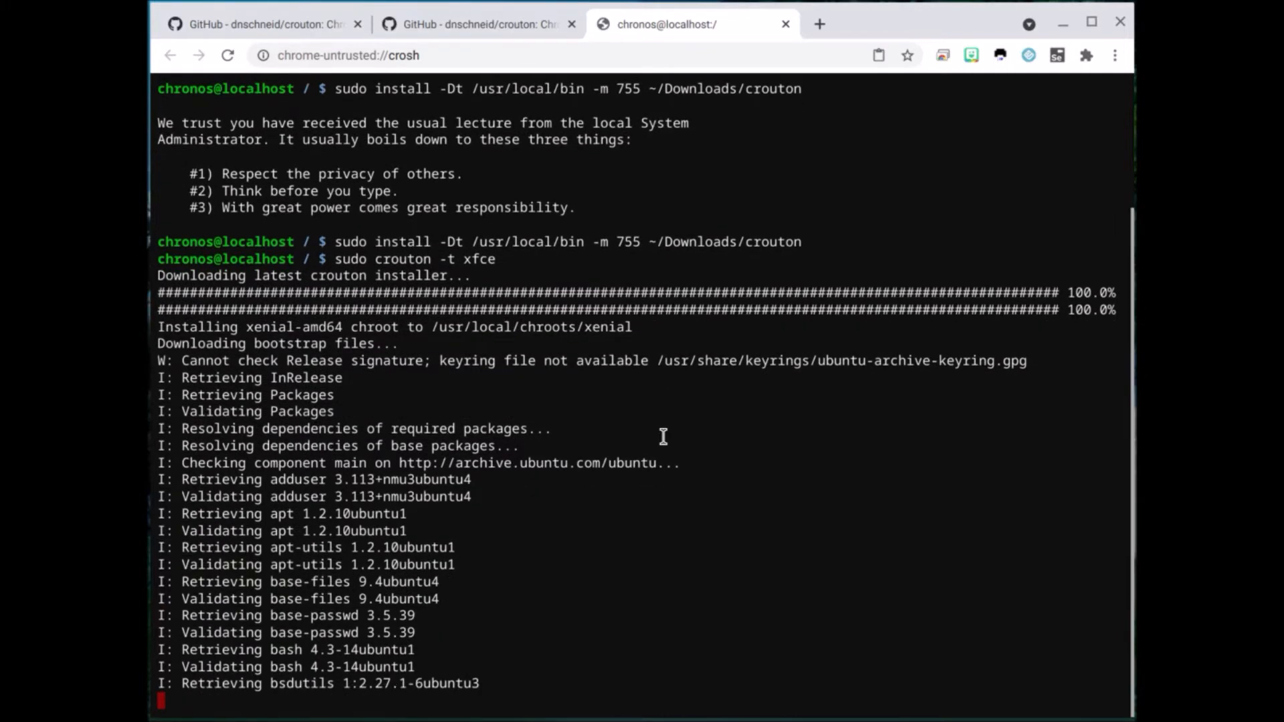
{"action": "scroll", "scroll_direction": "down", "scroll_amount": 3}
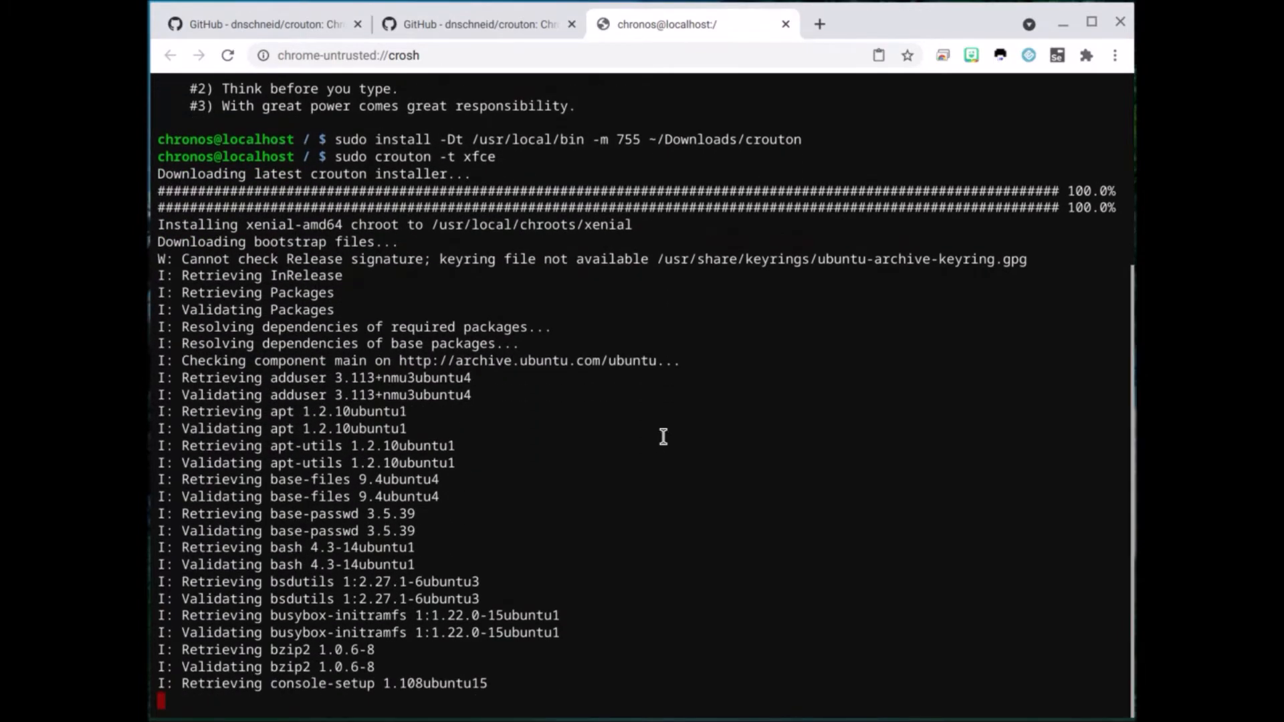
{"action": "scroll", "scroll_direction": "down", "scroll_amount": 3}
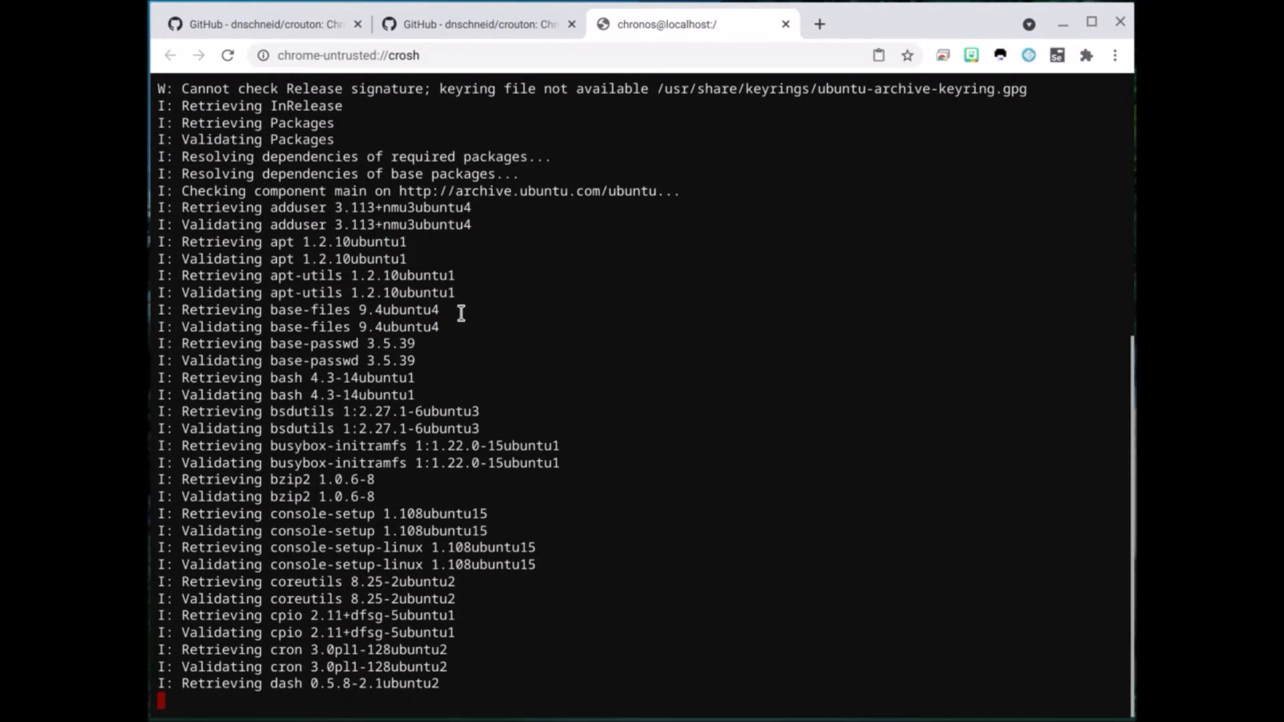
{"action": "scroll", "scroll_direction": "down", "scroll_amount": 3}
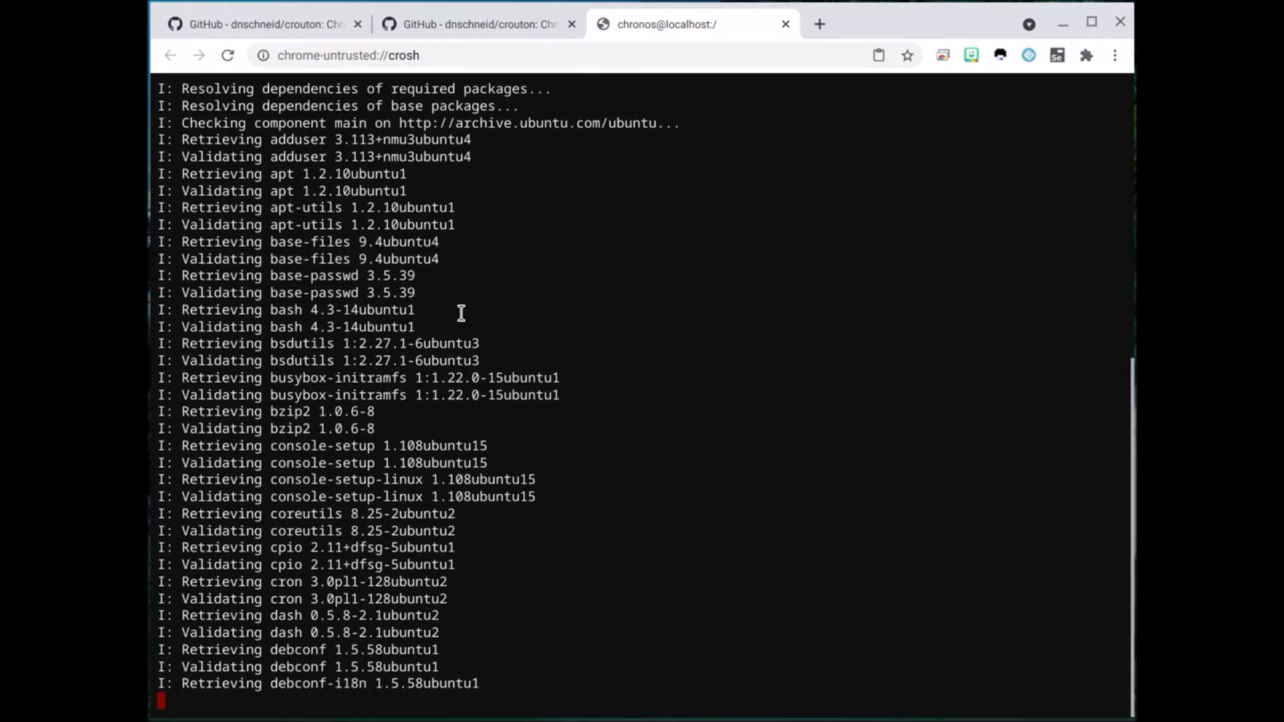
{"action": "scroll", "scroll_direction": "down", "scroll_amount": 3}
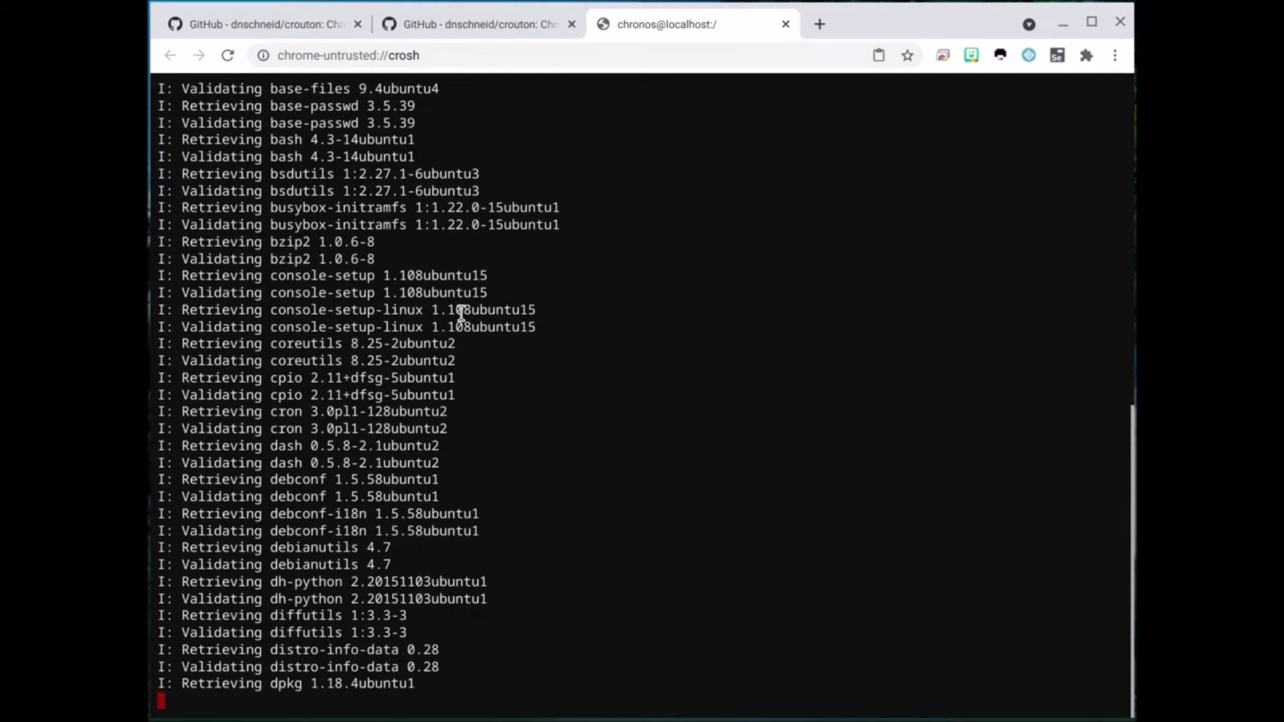
{"action": "left_click", "coordinate": [262, 24]}
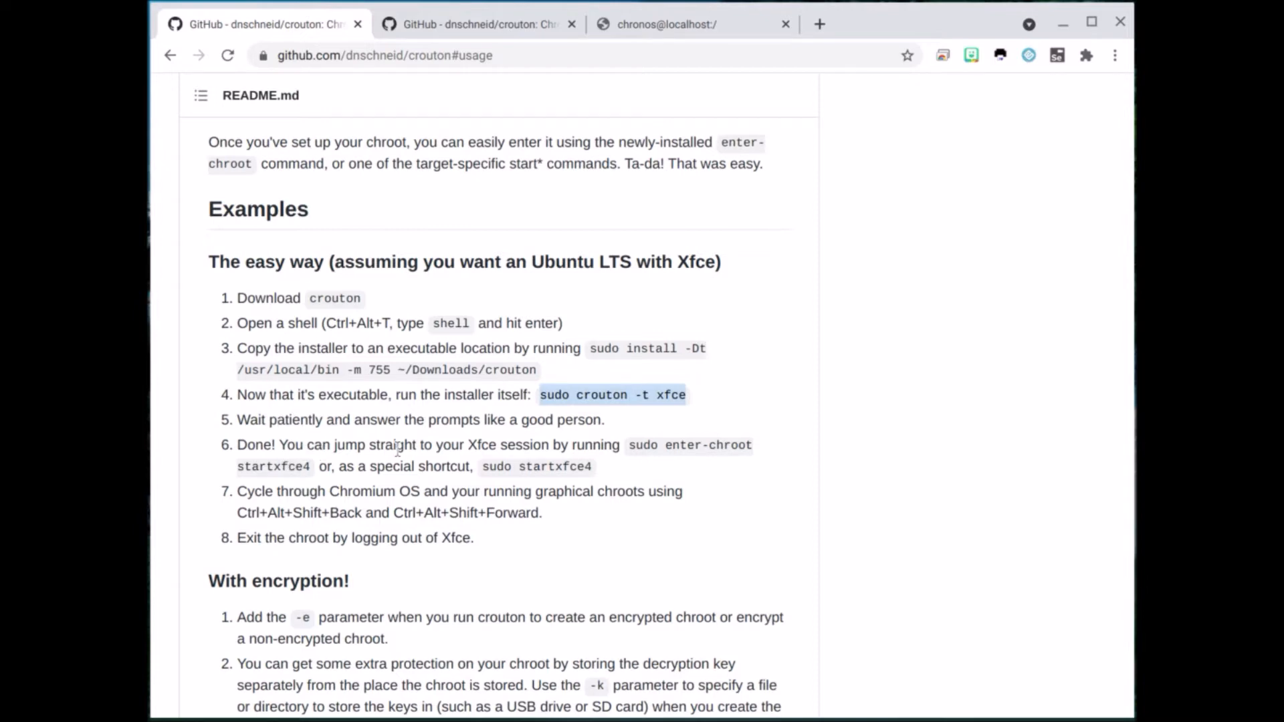
{"action": "mouse_move", "coordinate": [457, 434]}
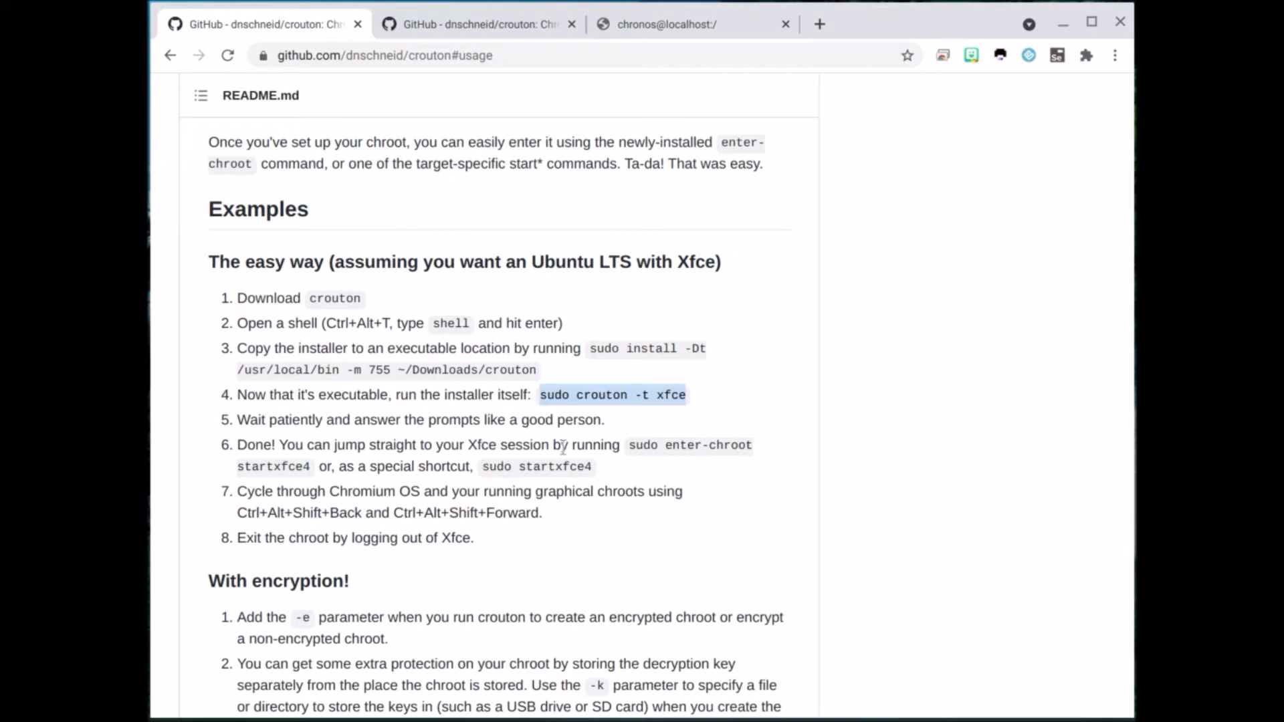
{"action": "mouse_move", "coordinate": [681, 442]}
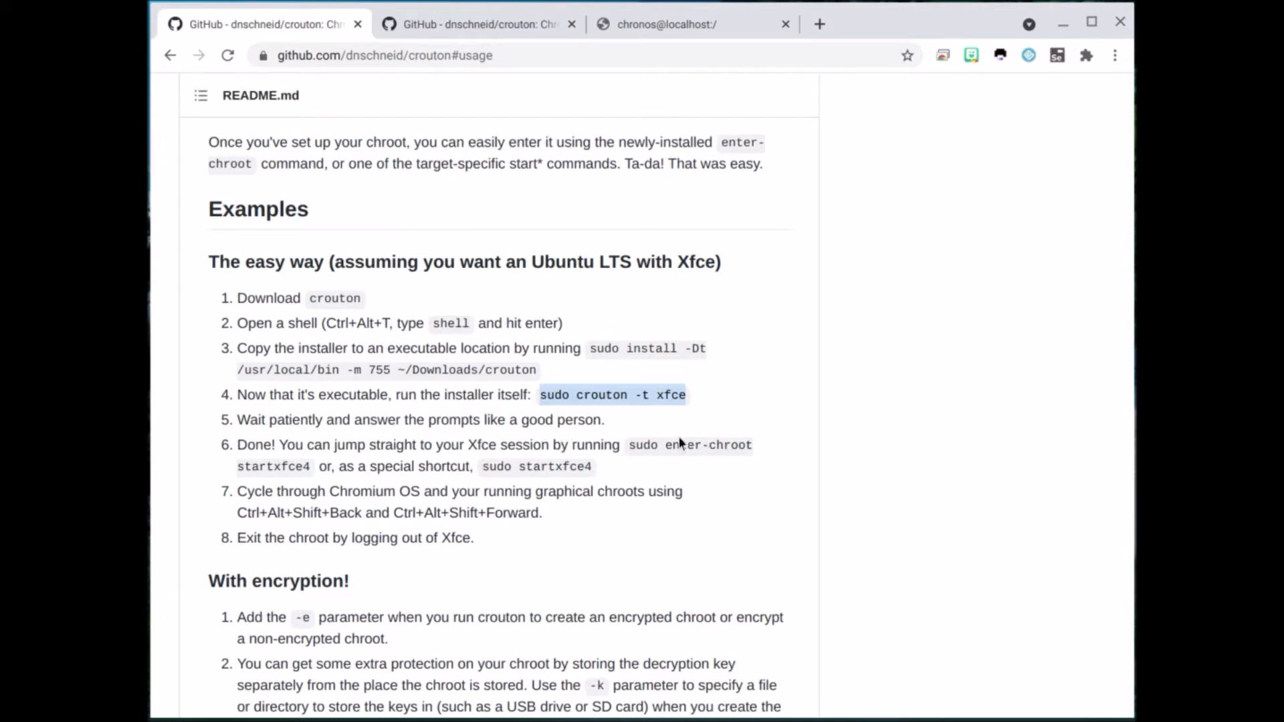
{"action": "mouse_move", "coordinate": [581, 471]}
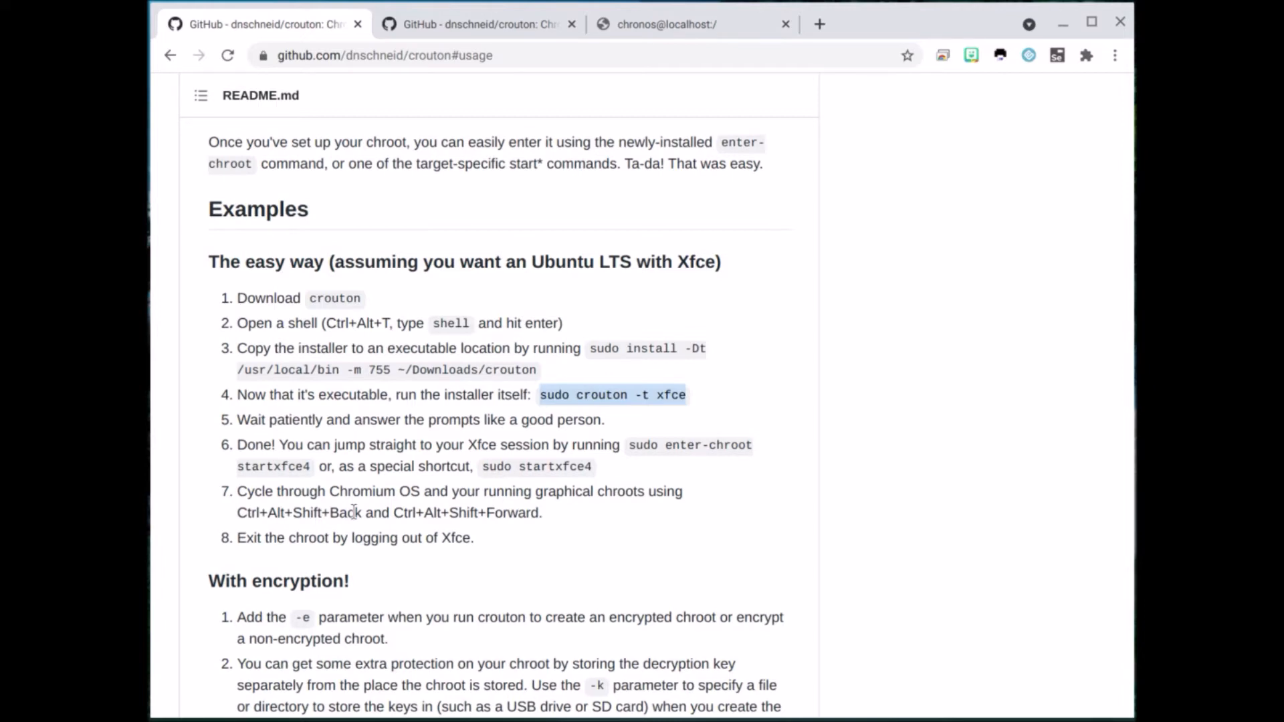
{"action": "mouse_move", "coordinate": [461, 516]}
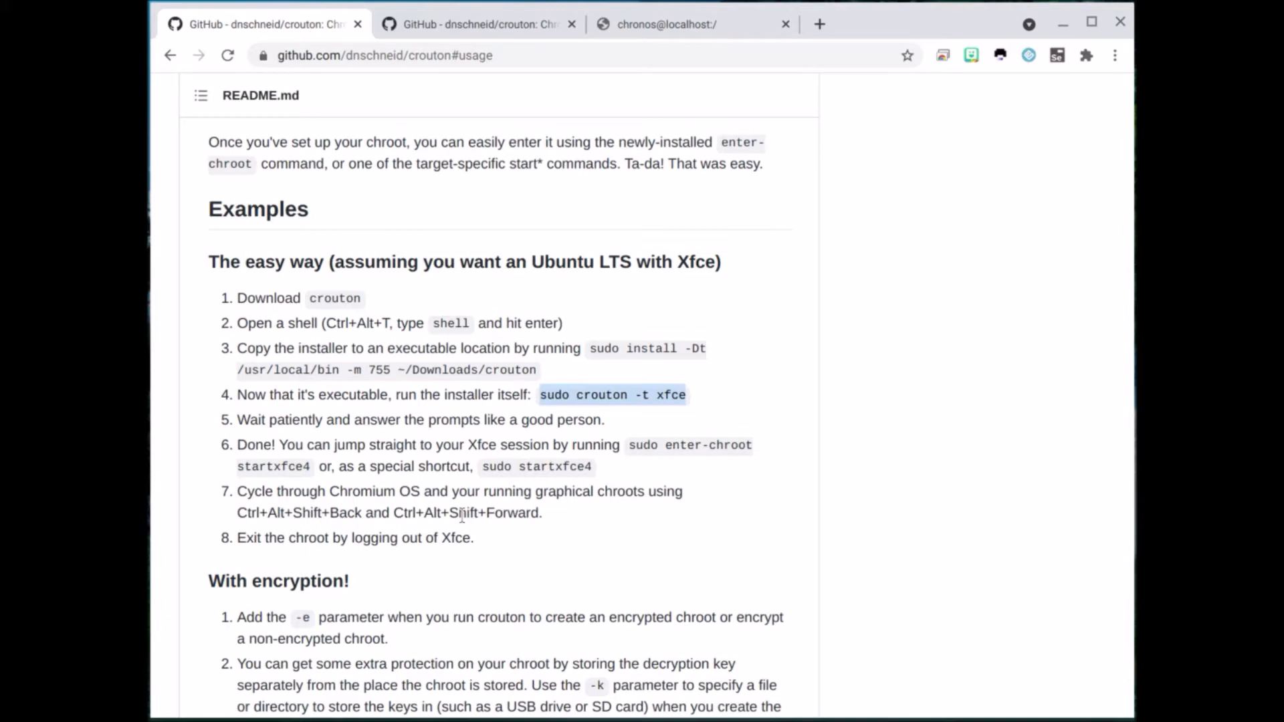
{"action": "mouse_move", "coordinate": [488, 531]}
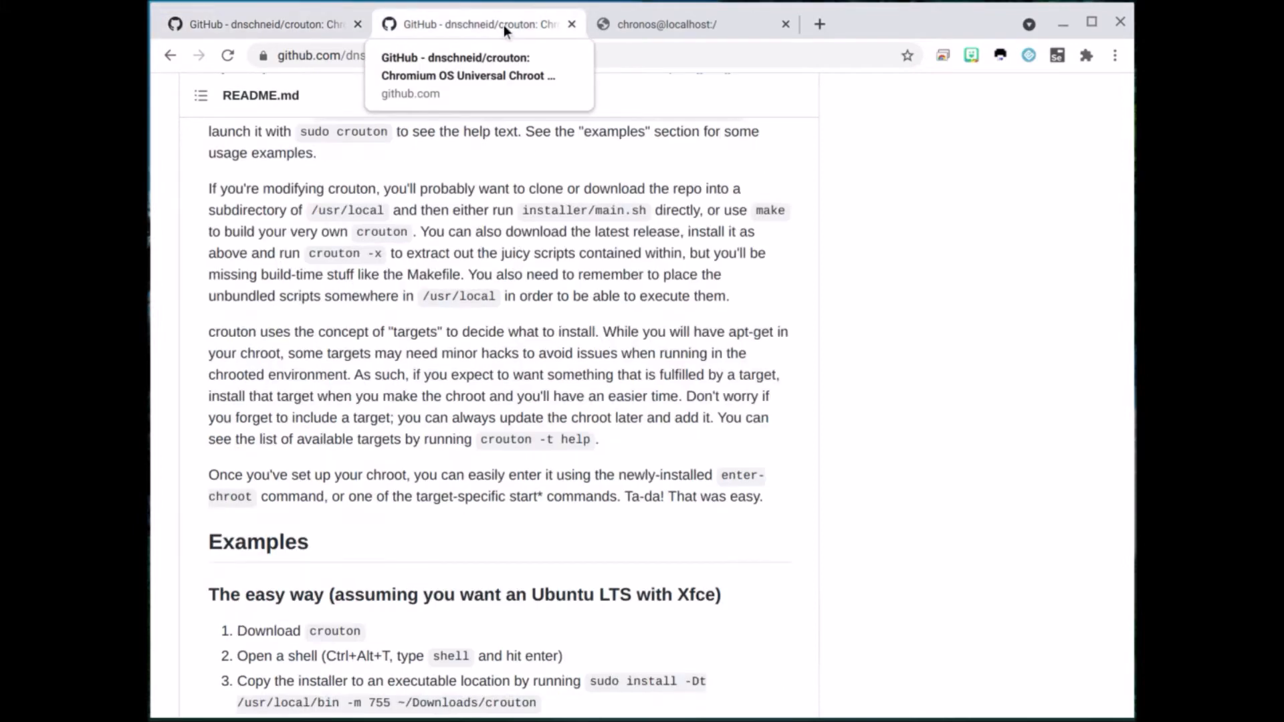
Switch back to the crosh tab to check the running installer output
{"action": "left_click", "coordinate": [692, 24]}
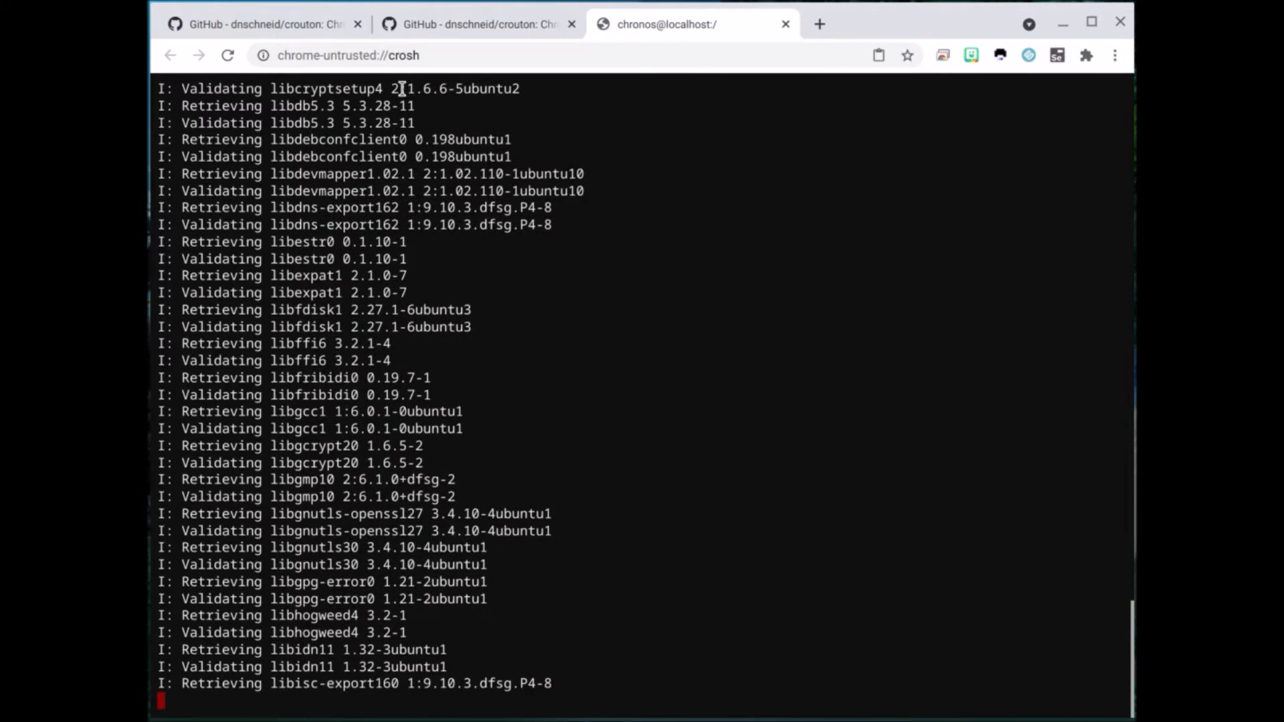
Create the chroot's primary user 'aleksdude' and set its UNIX password
{"action": "scroll", "scroll_direction": "down", "scroll_amount": 3}
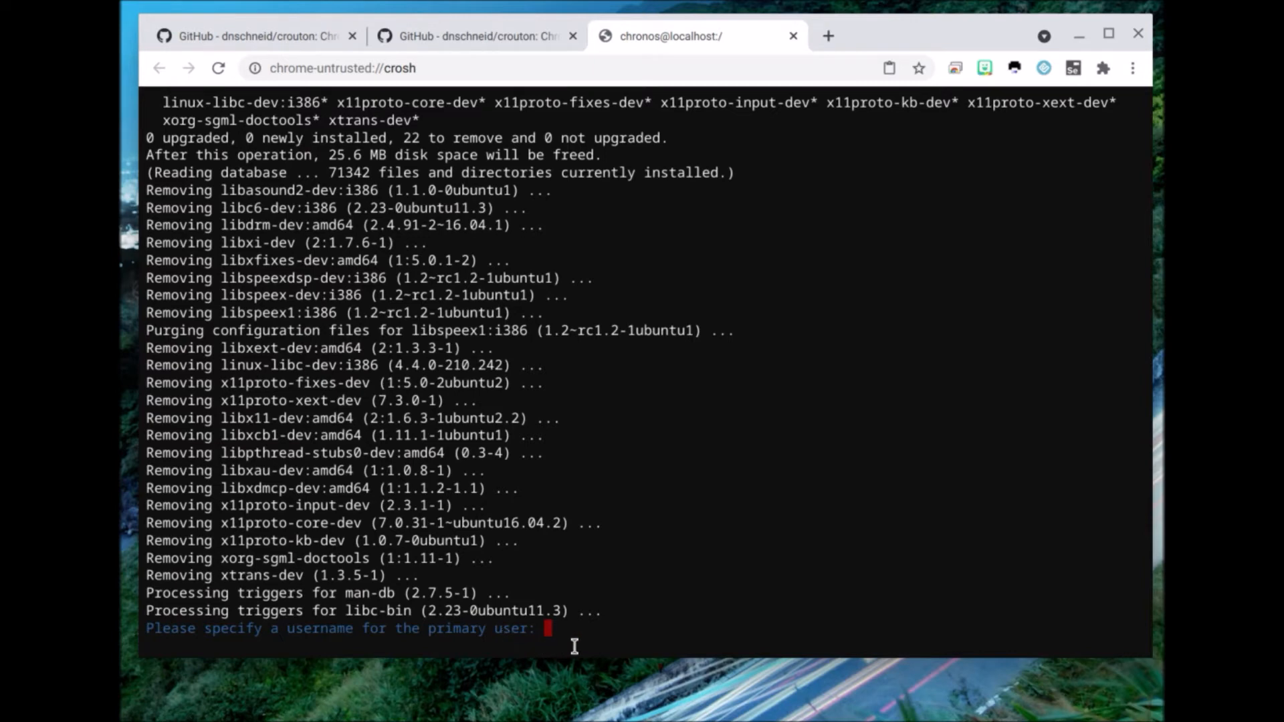
{"action": "type", "text": "aleksd"}
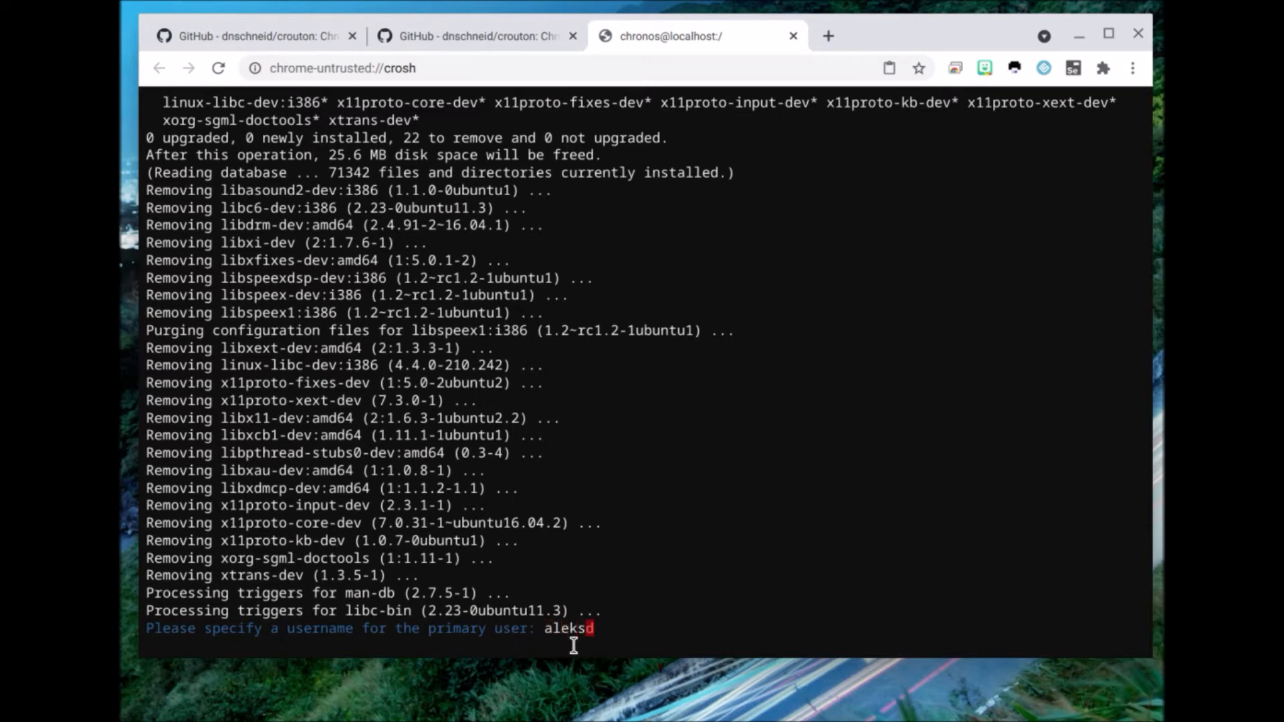
{"action": "type", "text": "ude"}
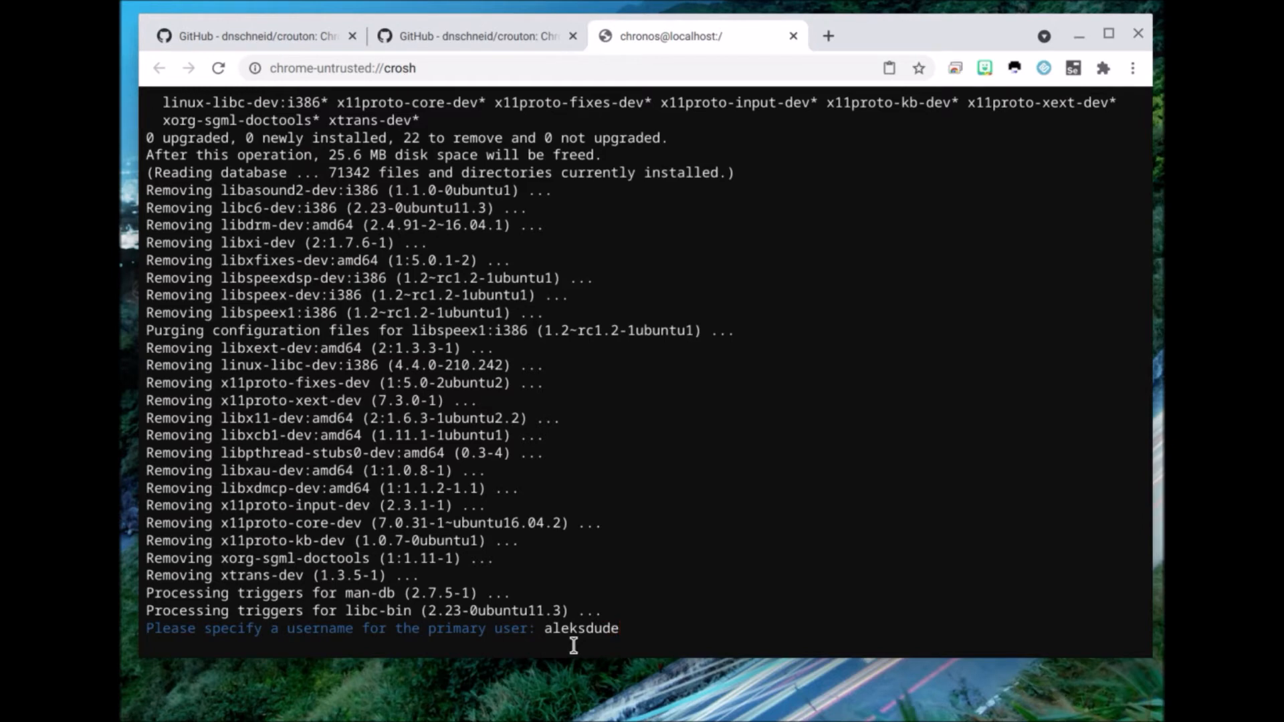
{"action": "key", "text": "Return"}
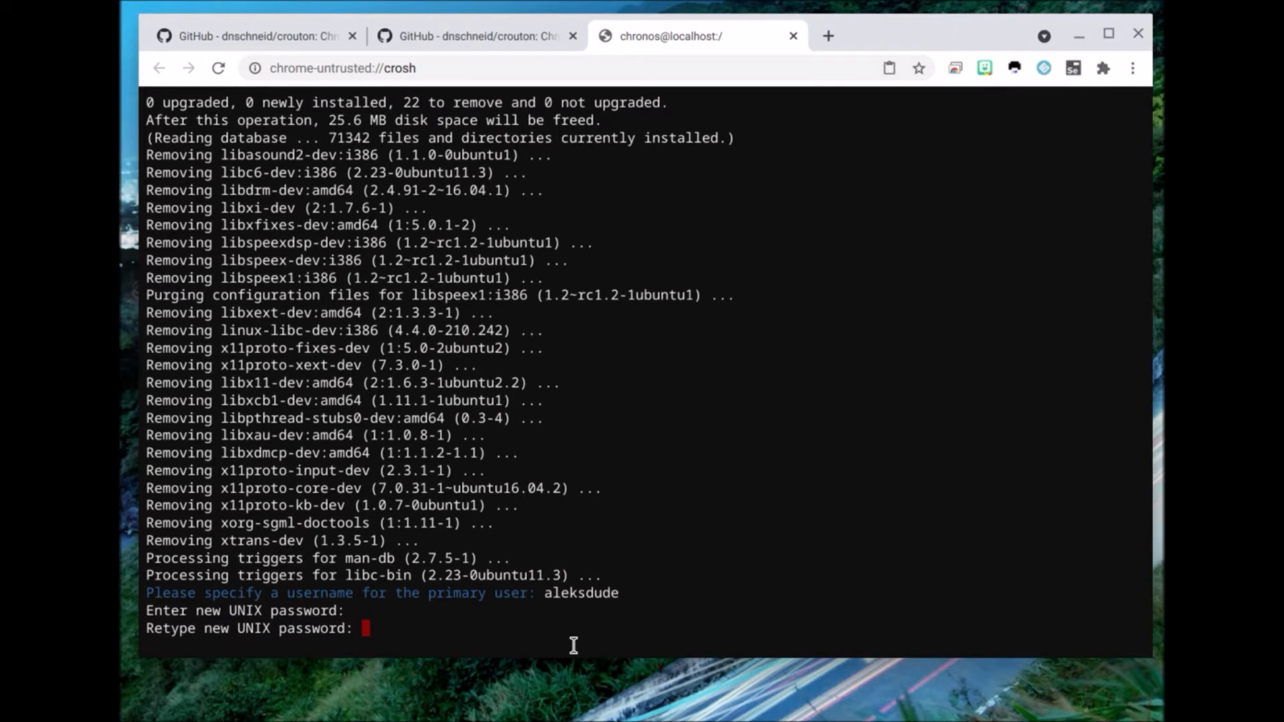
{"action": "key", "text": "Return"}
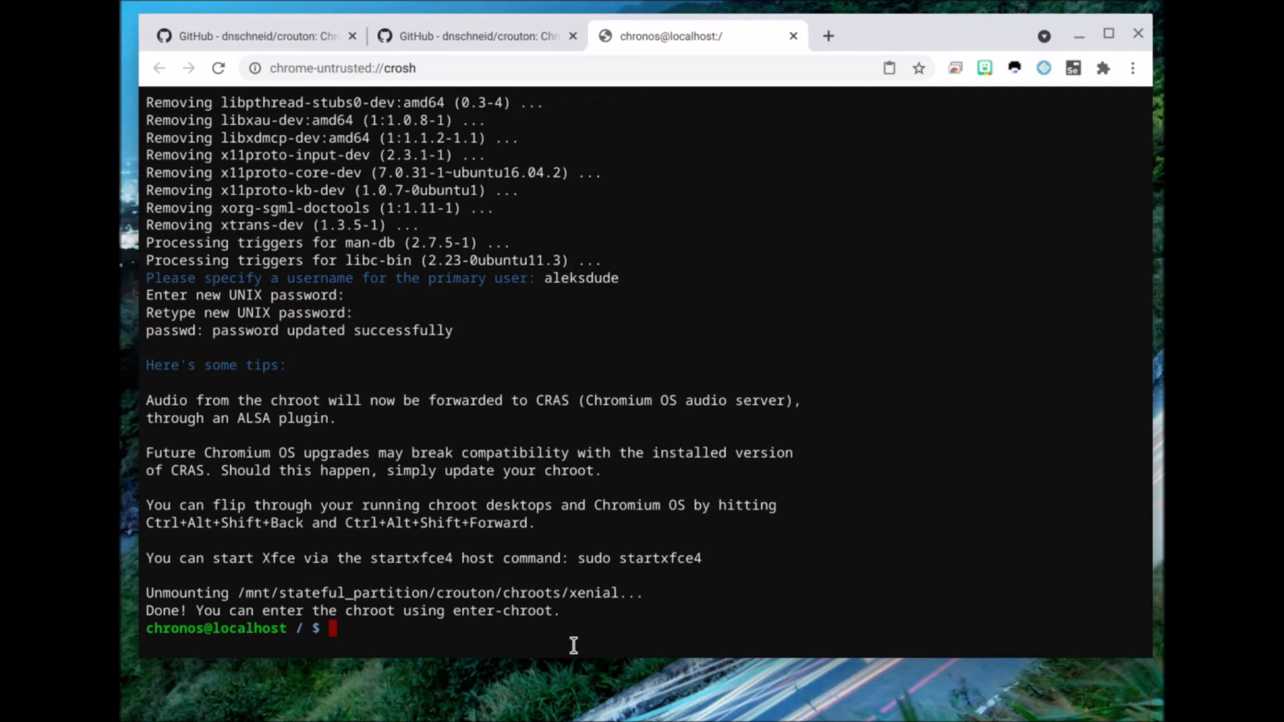
{"action": "mouse_move", "coordinate": [283, 118]}
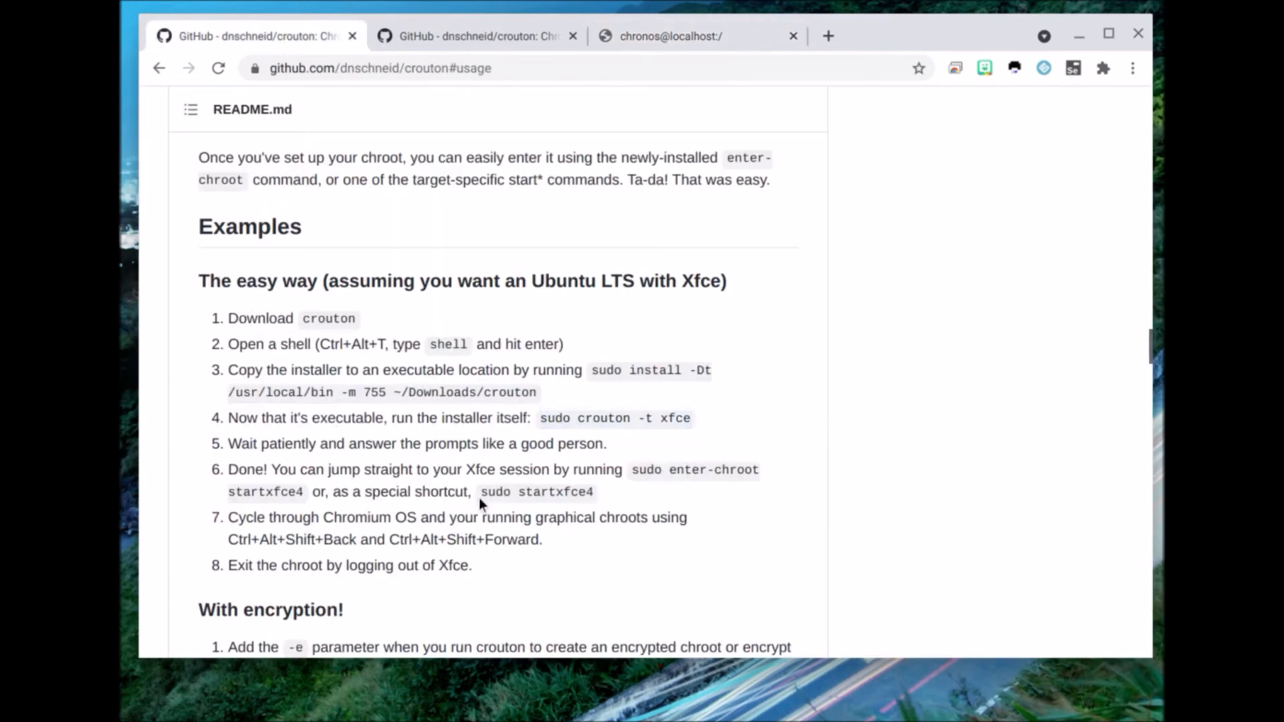
Select 'sudo startxfce4' in the crouton README and switch over to the crosh shell
{"action": "double_click", "coordinate": [536, 492]}
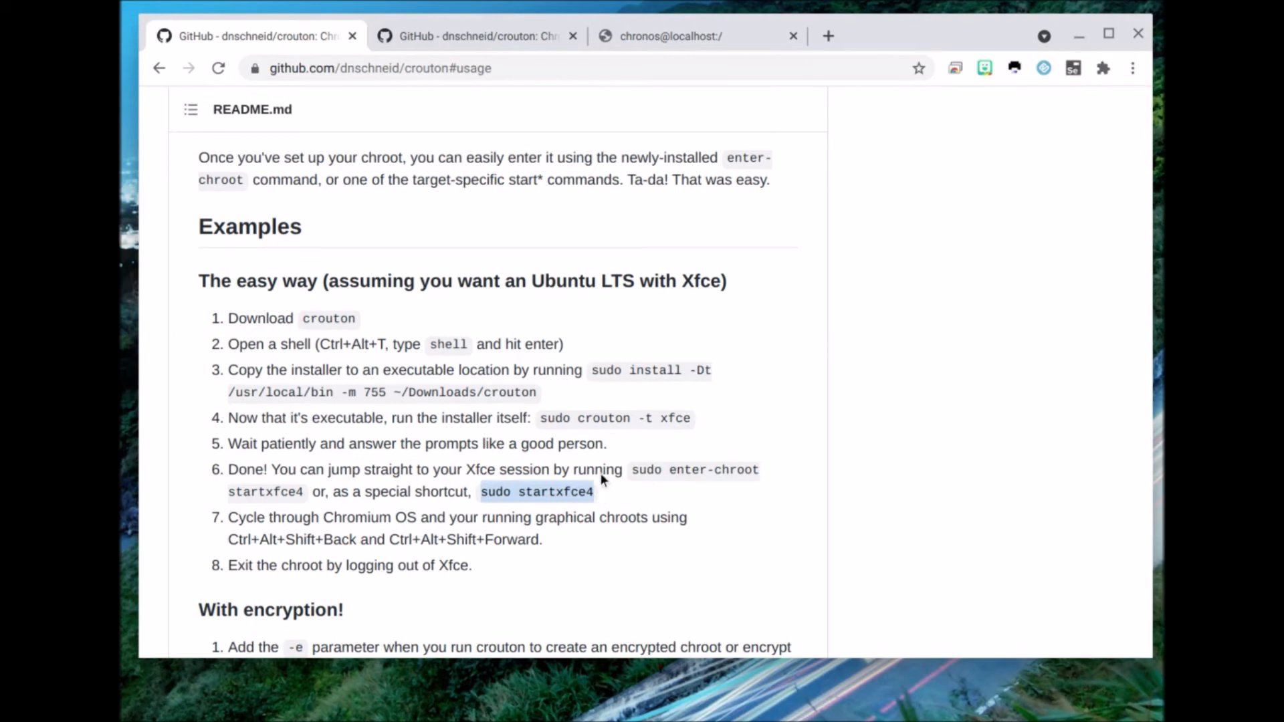
{"action": "left_click", "coordinate": [671, 35]}
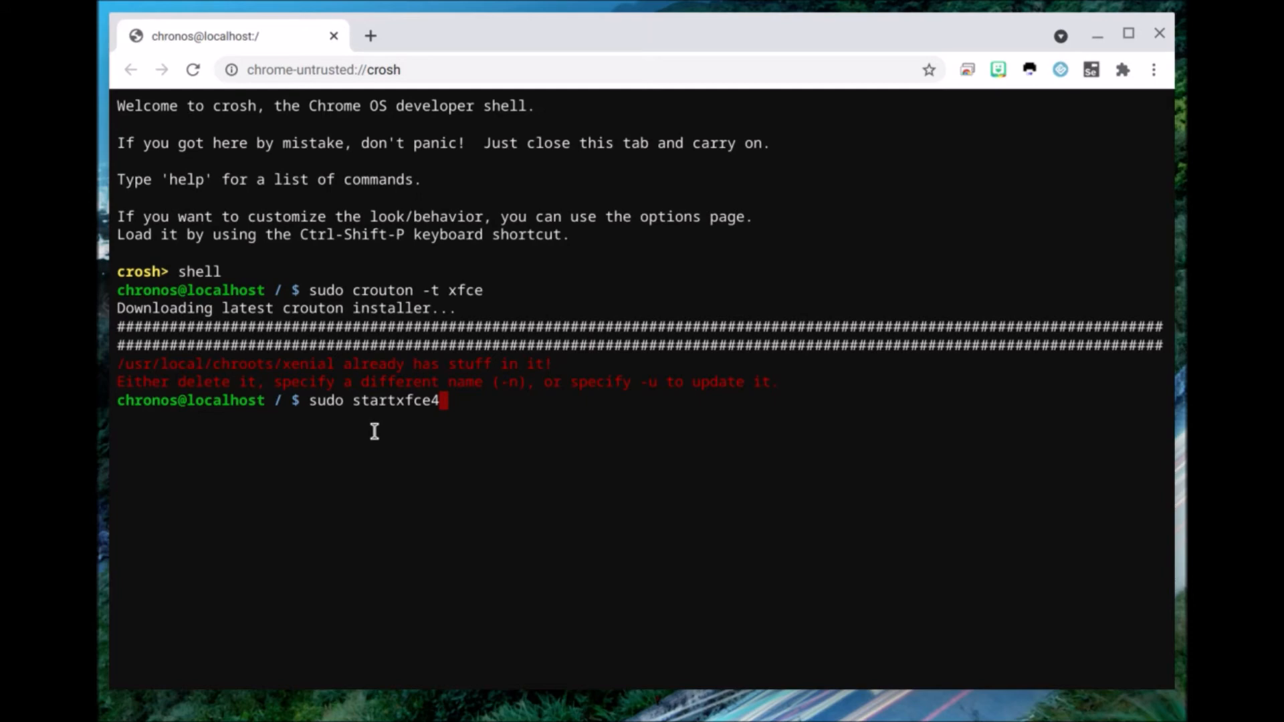
{"action": "mouse_move", "coordinate": [427, 426]}
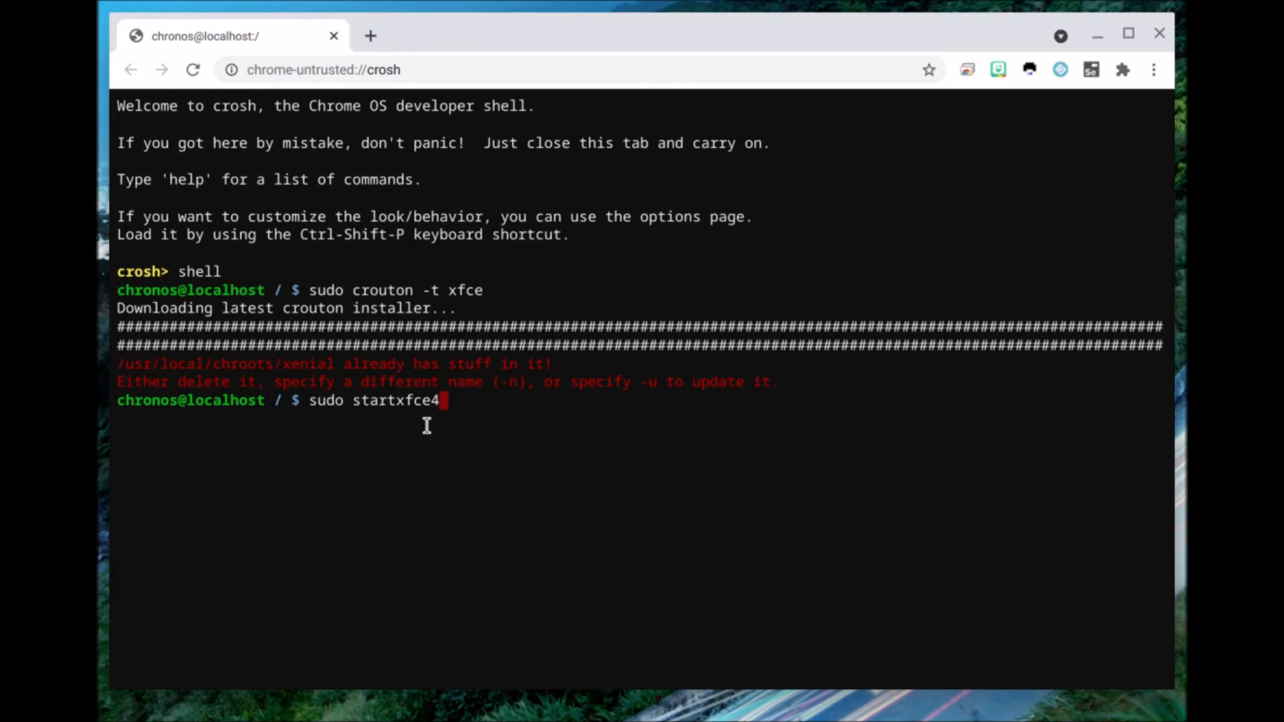
{"action": "mouse_move", "coordinate": [536, 419]}
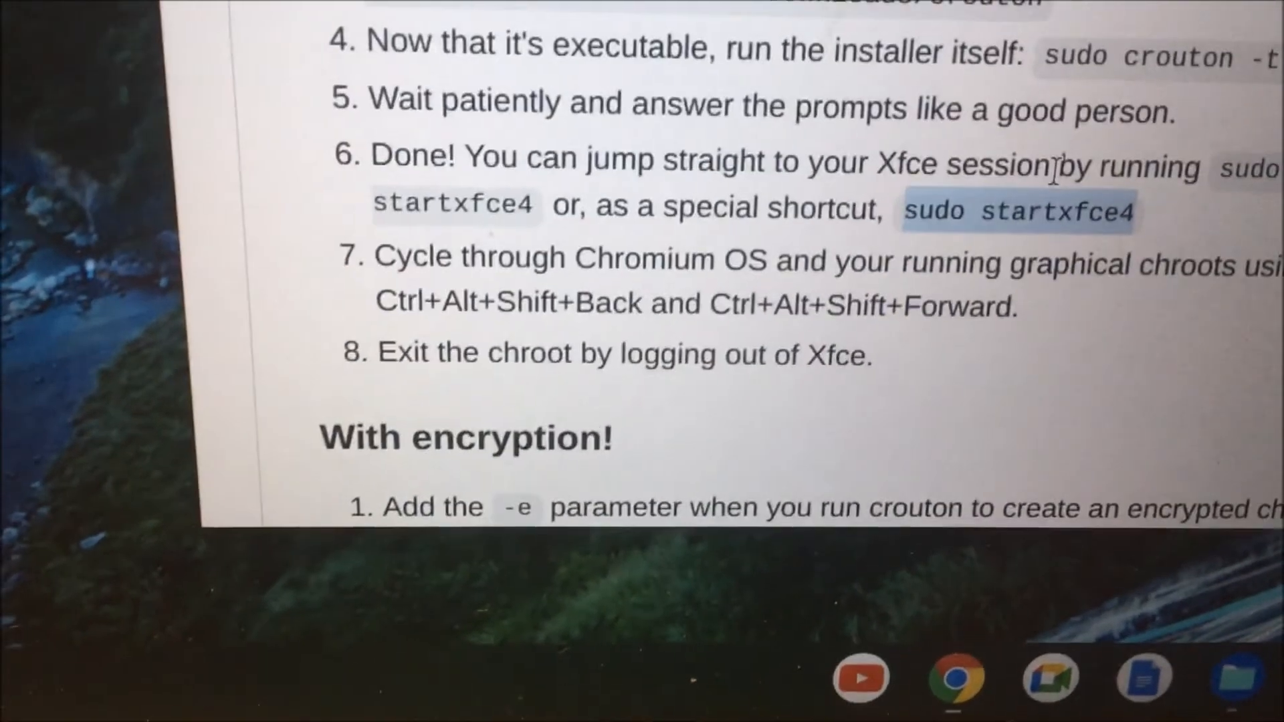
Copy the startxfce4 command from the README and run 'sudo startxfce4' in crosh
{"action": "right_click", "coordinate": [1016, 211]}
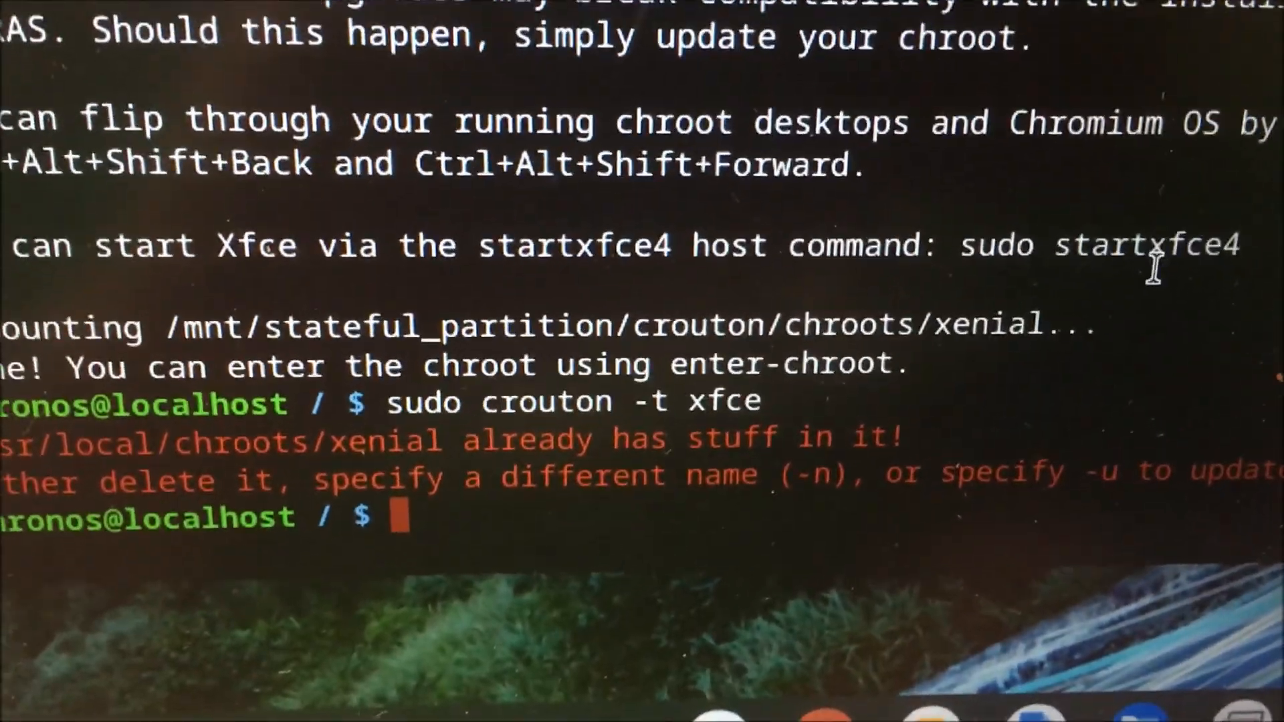
{"action": "type", "text": "sudo startxfce4"}
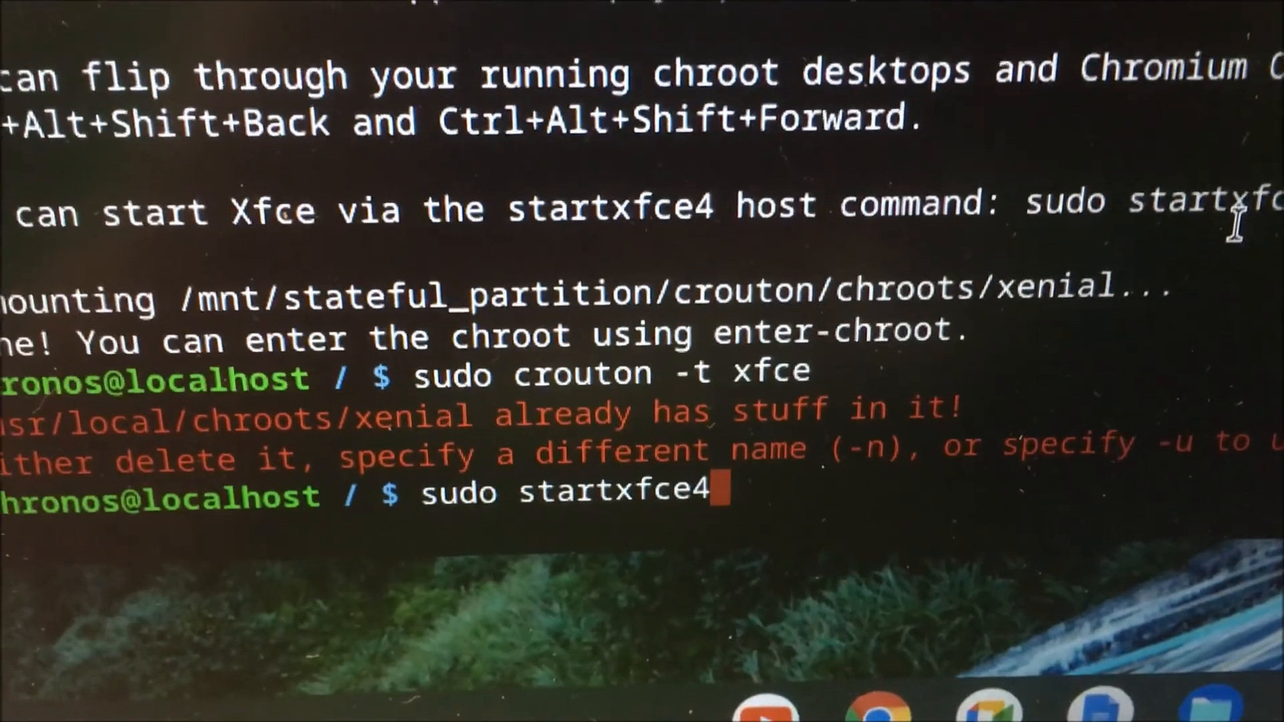
{"action": "key", "text": "Return"}
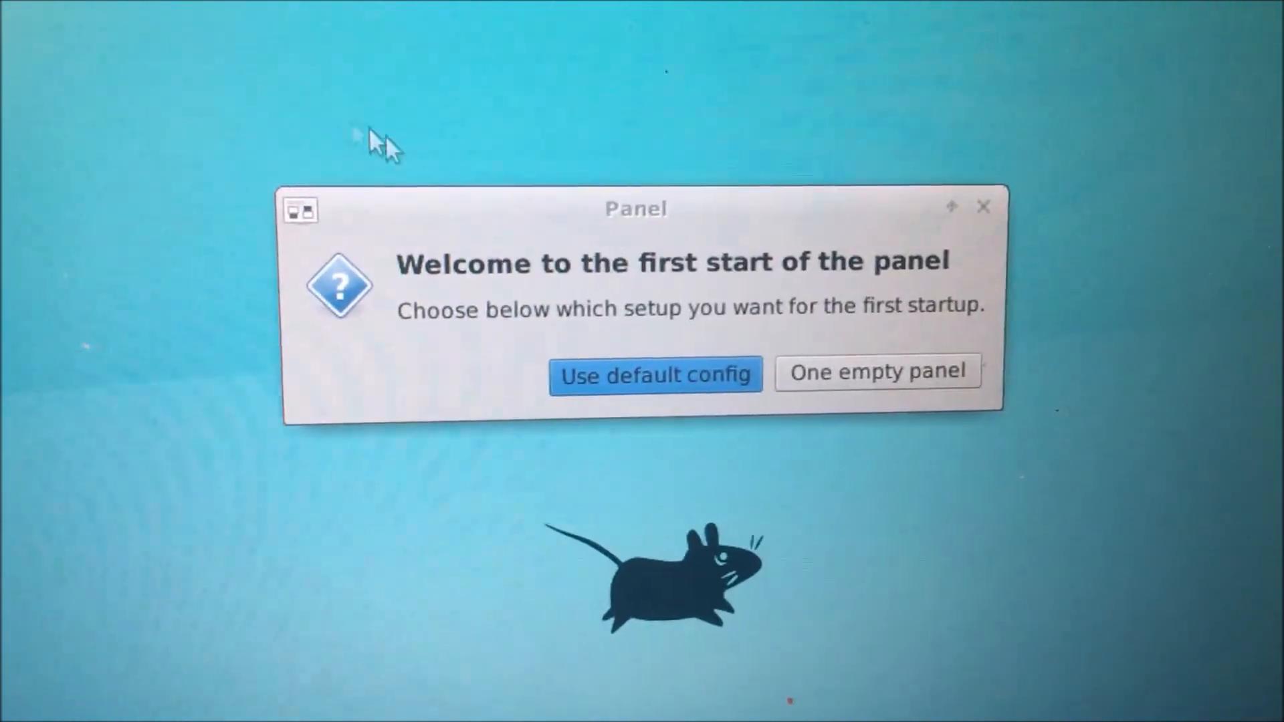
Choose 'Use default config' in the panel's first-start welcome dialog
{"action": "left_click", "coordinate": [654, 376]}
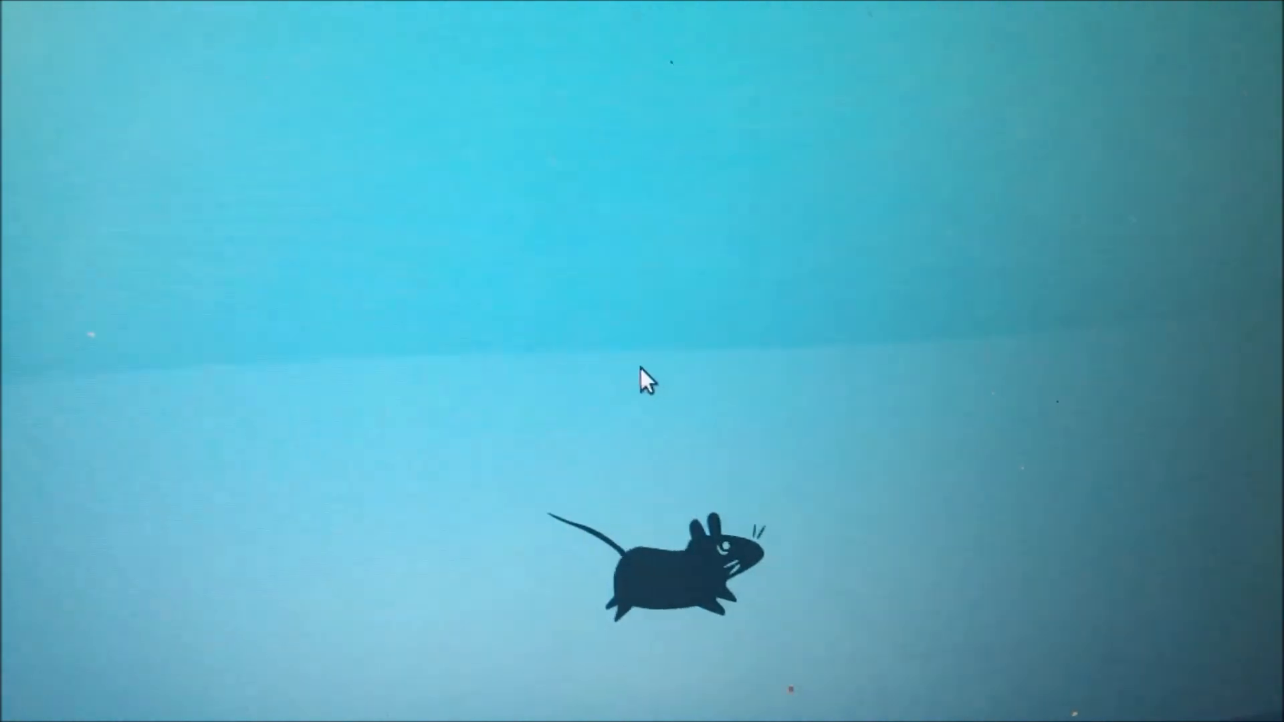